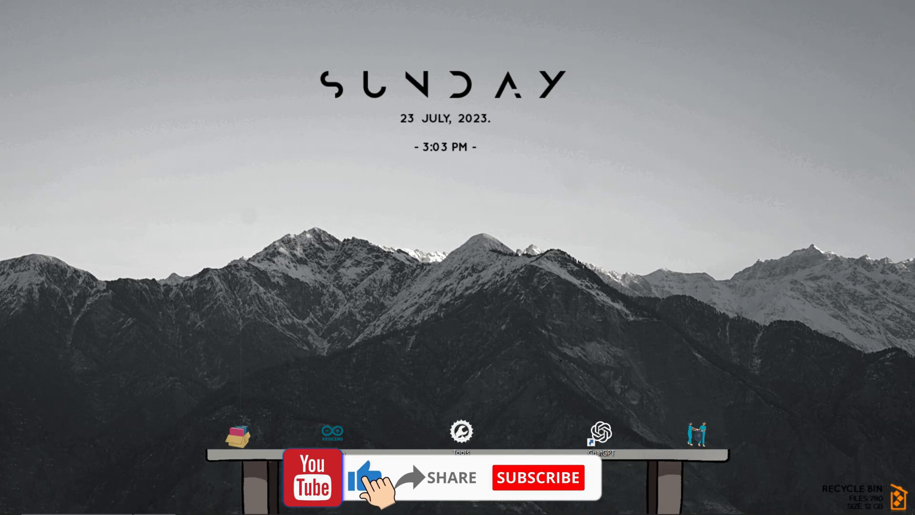
mouse_move(523, 488)
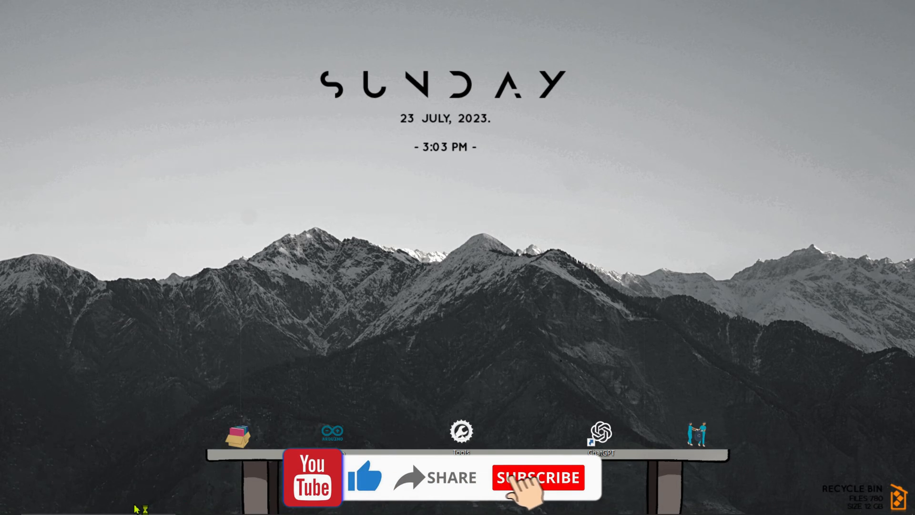
Step: Launch the Brave browser from the desktop shortcut
left_click(538, 479)
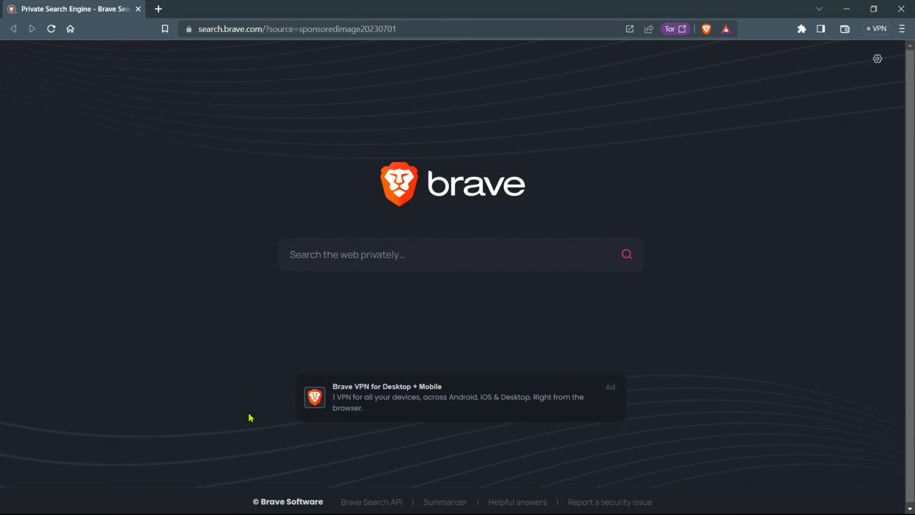
Step: Search the web for 'Wokwi' and load the wokwi.com result
left_click(456, 262)
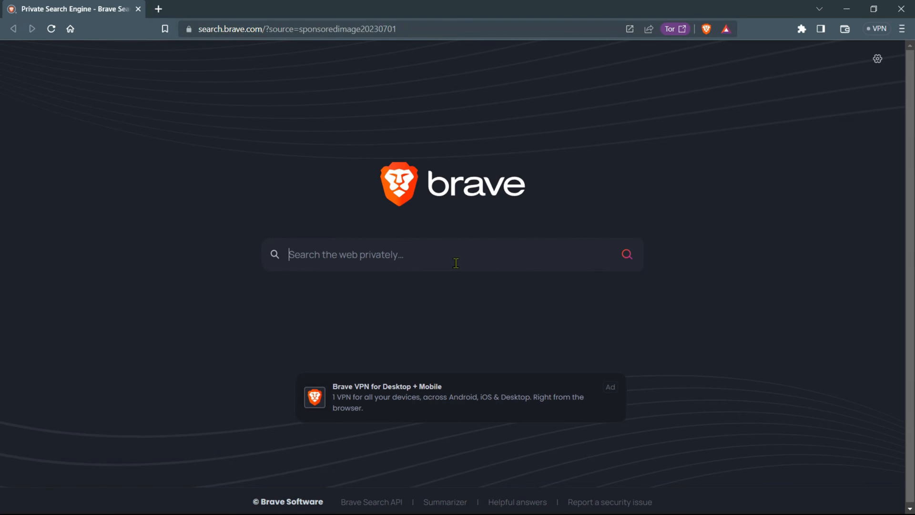
type("Wokwi.com")
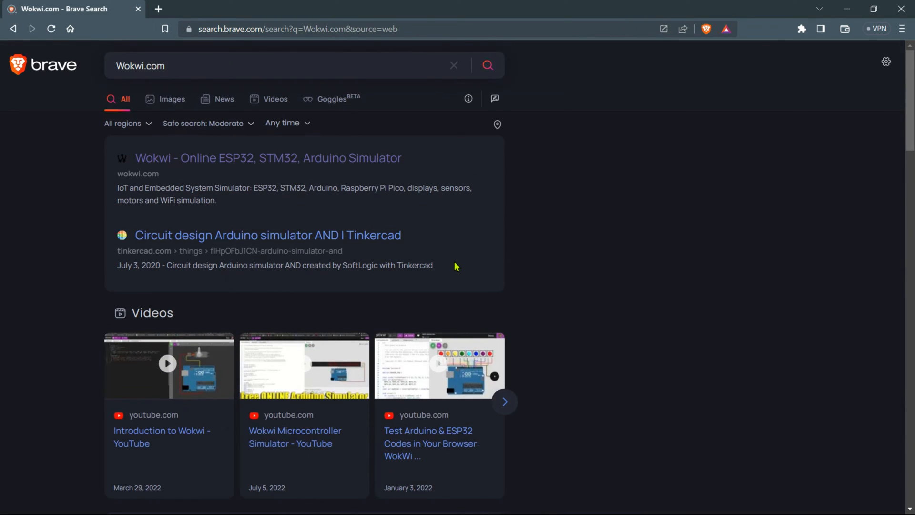
left_click(282, 159)
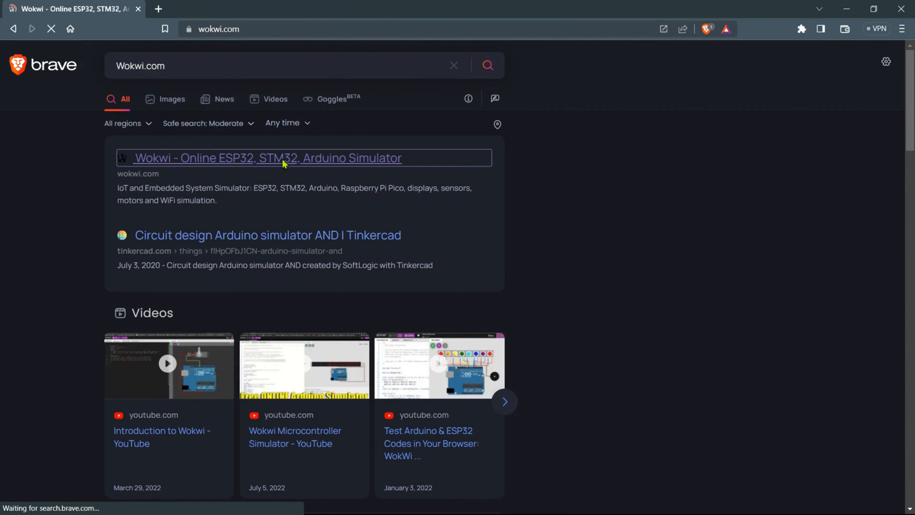
left_click(281, 158)
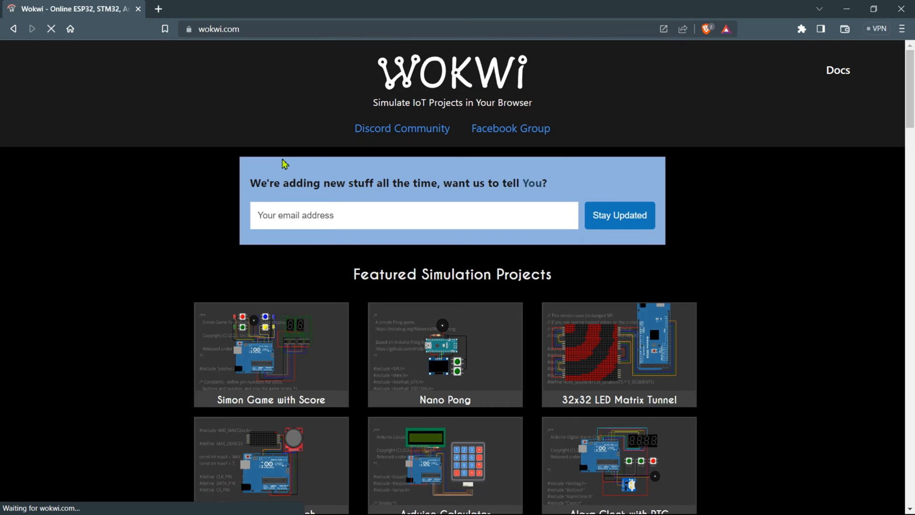
Step: Scroll the Wokwi homepage down to the Start from Scratch board choices
scroll("down", 3)
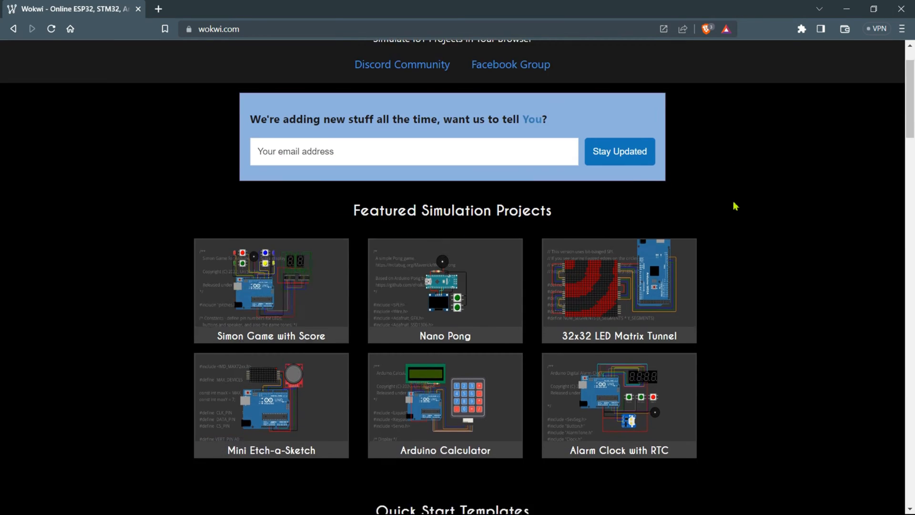
scroll("down", 3)
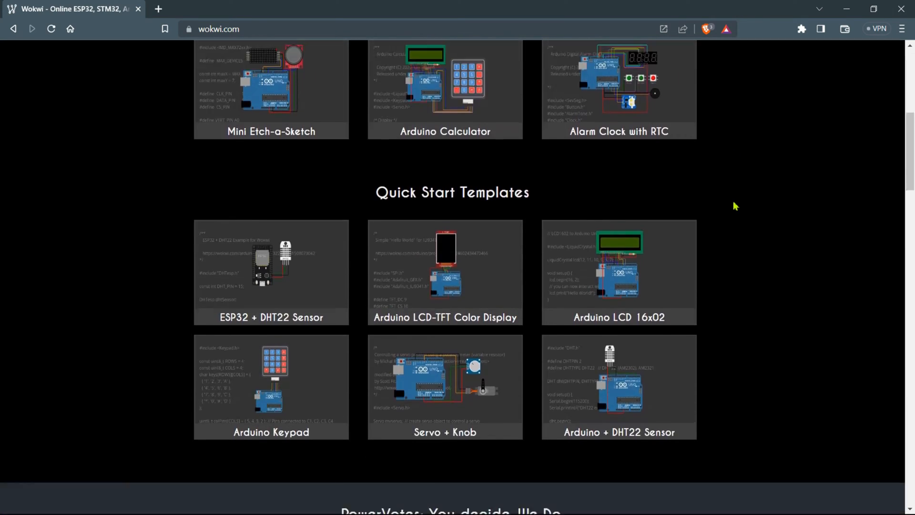
scroll("down", 3)
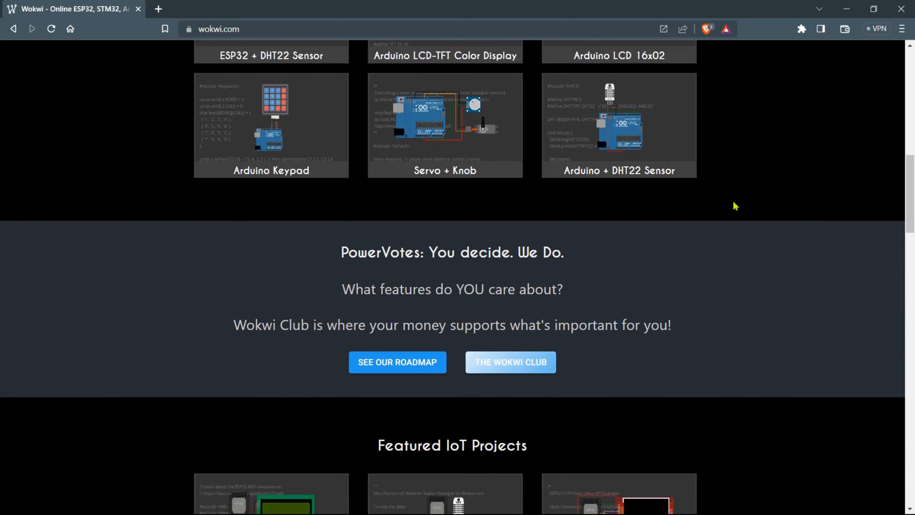
scroll("down", 3)
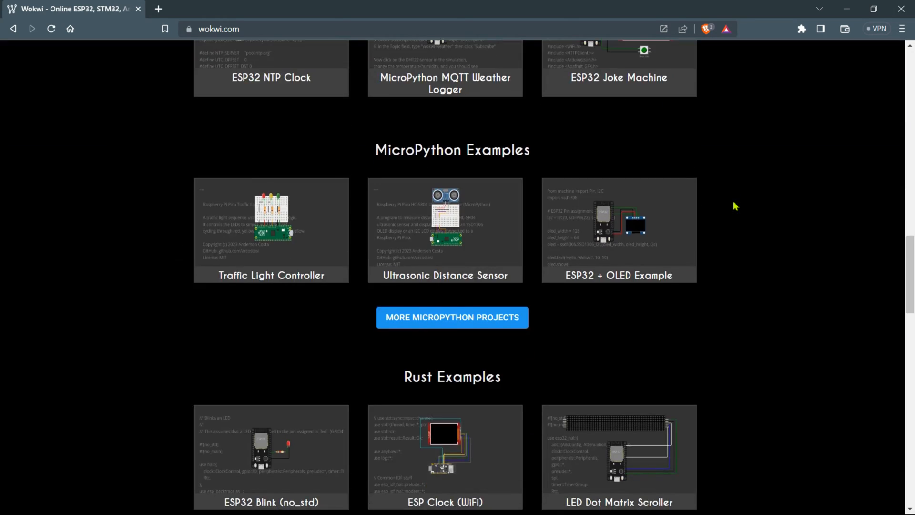
scroll("down", 3)
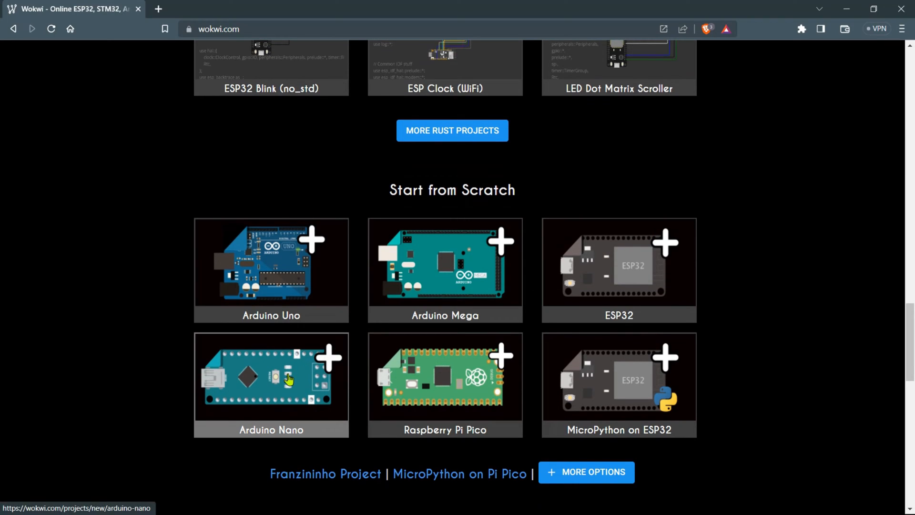
Step: Create a new Arduino Nano project and add a 16x2 I2C LCD just above the Nano
left_click(278, 385)
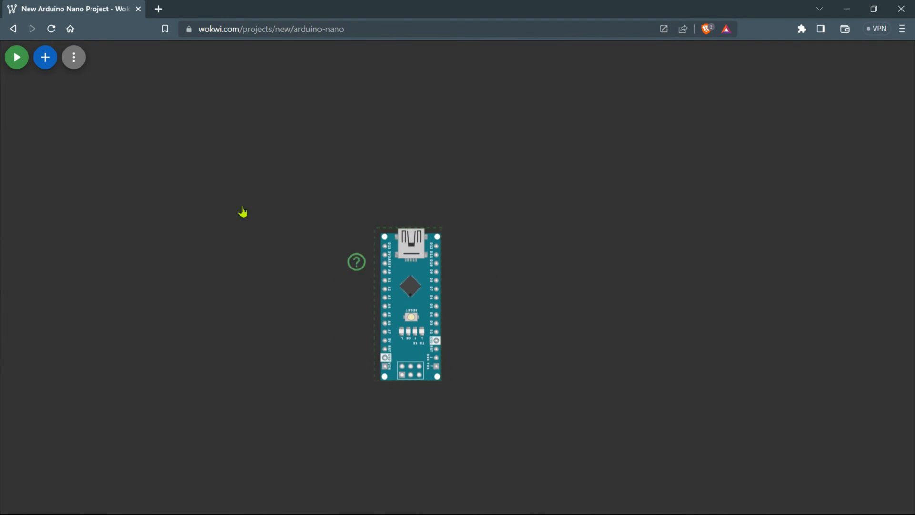
mouse_move(54, 66)
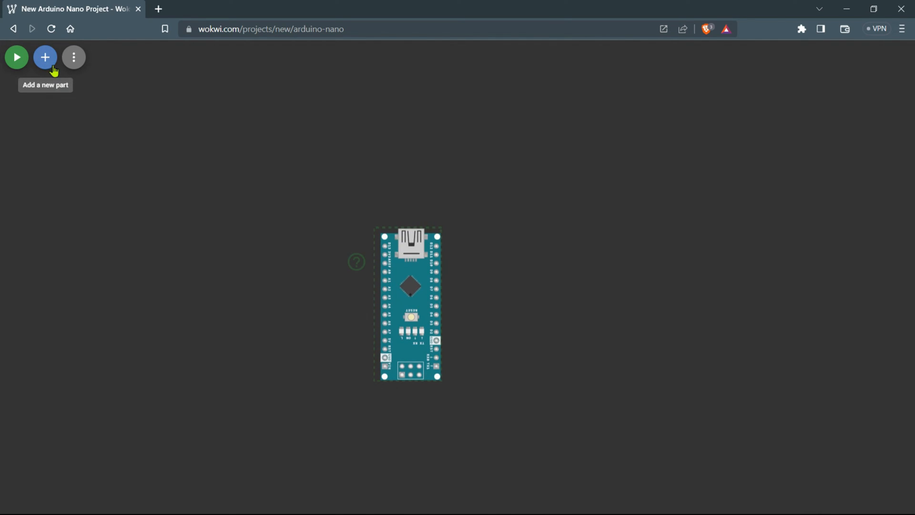
left_click(44, 57)
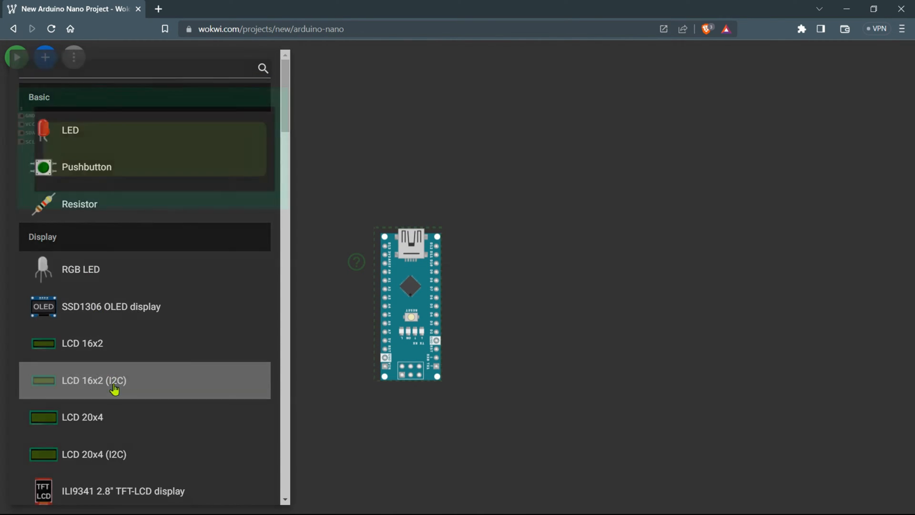
left_click(95, 381)
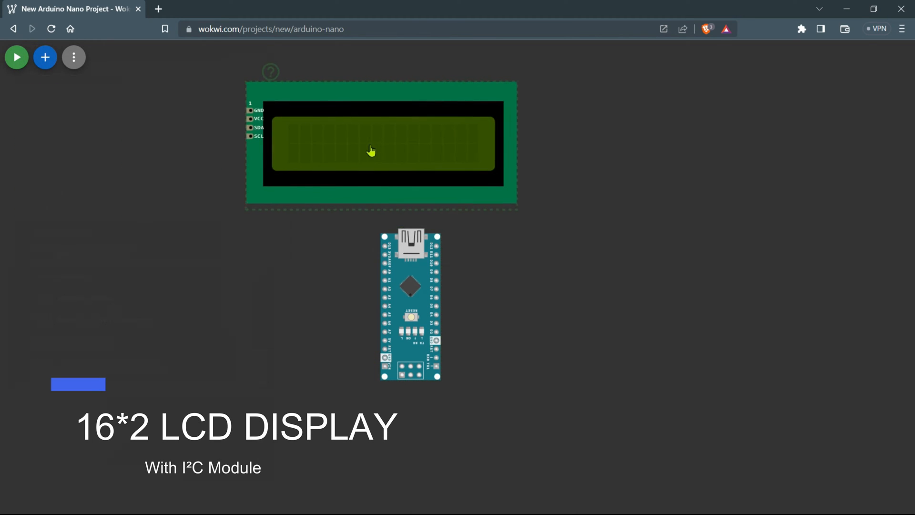
left_click_drag(371, 150, 397, 165)
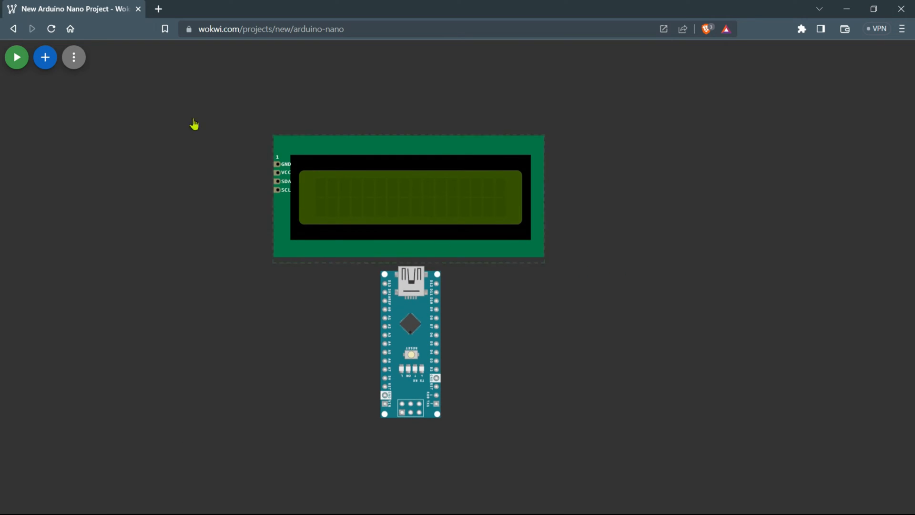
mouse_move(44, 57)
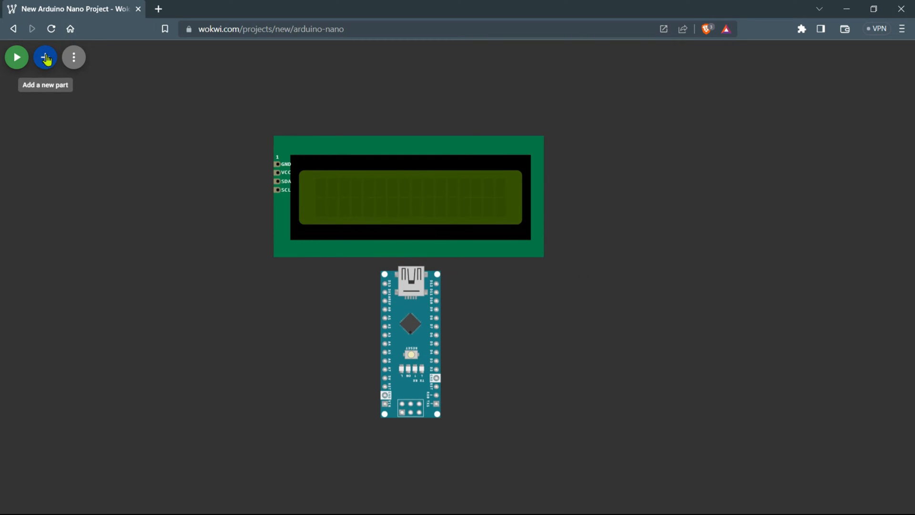
Step: Add a pushbutton and position it at the lower right of the Nano
left_click(45, 58)
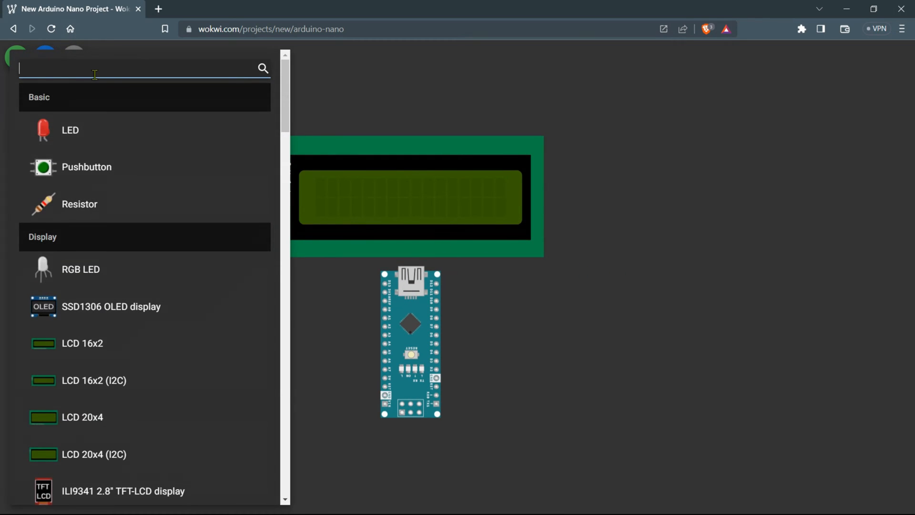
type("push")
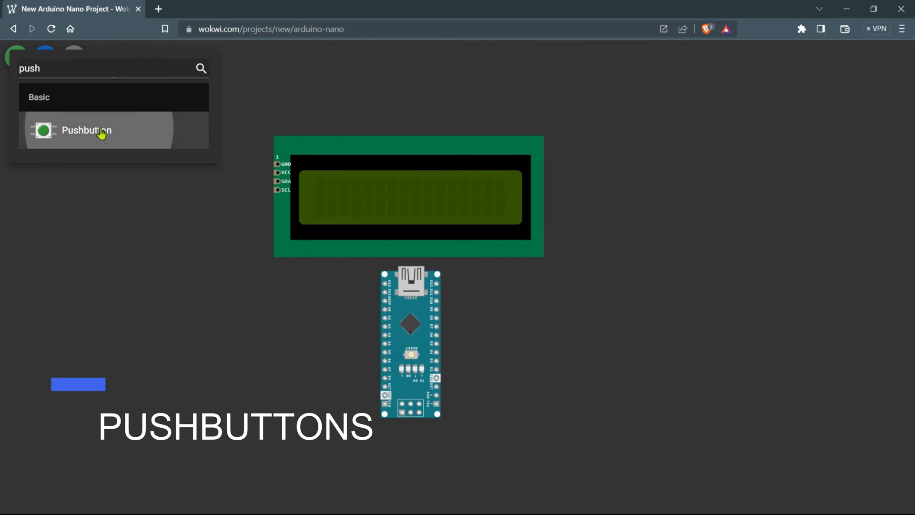
left_click(85, 129)
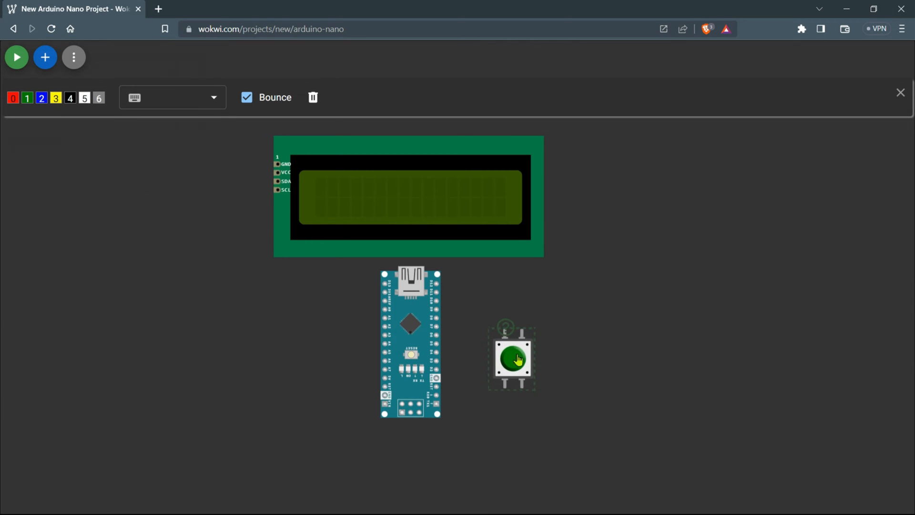
left_click_drag(512, 358, 531, 357)
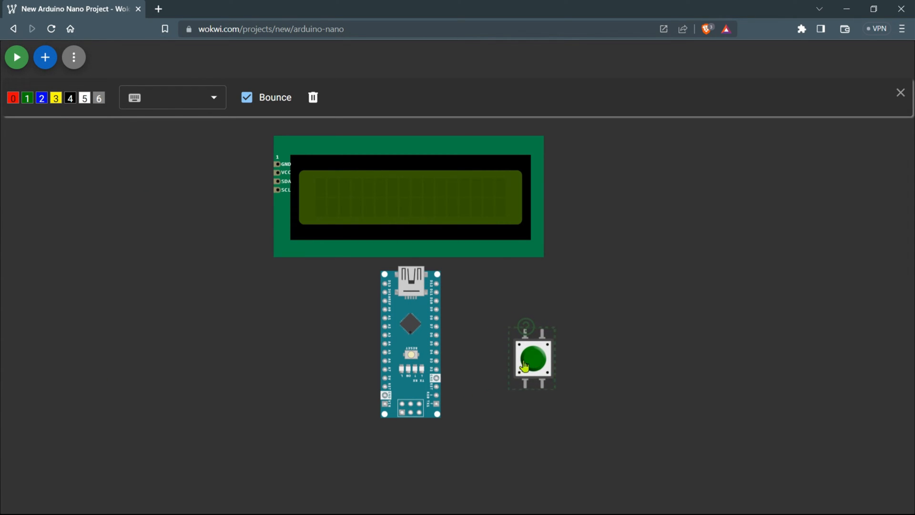
left_click_drag(530, 357, 530, 415)
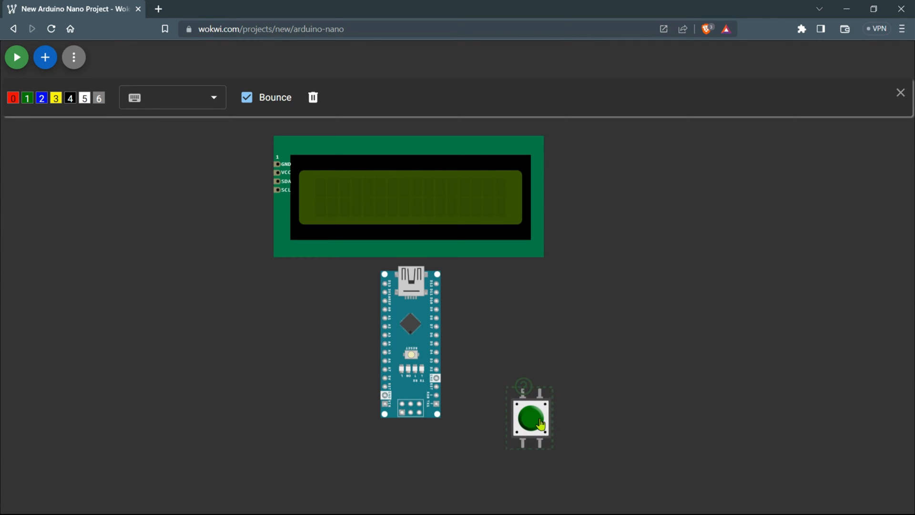
left_click_drag(528, 418, 536, 422)
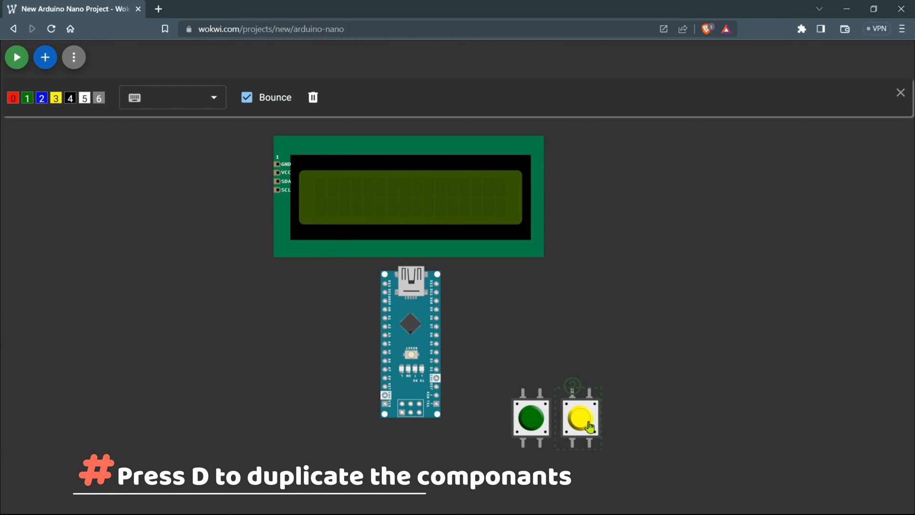
Step: Duplicate the pushbutton to build the row of buttons
key("d")
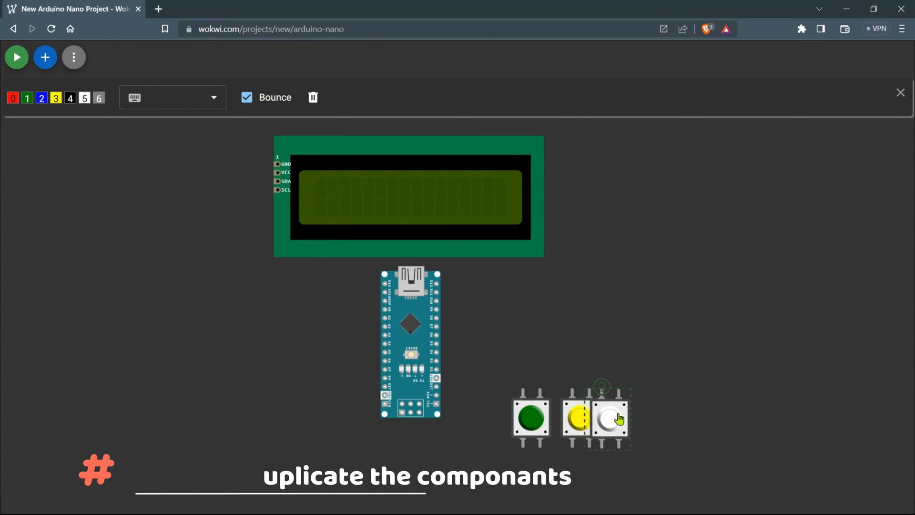
left_click(900, 93)
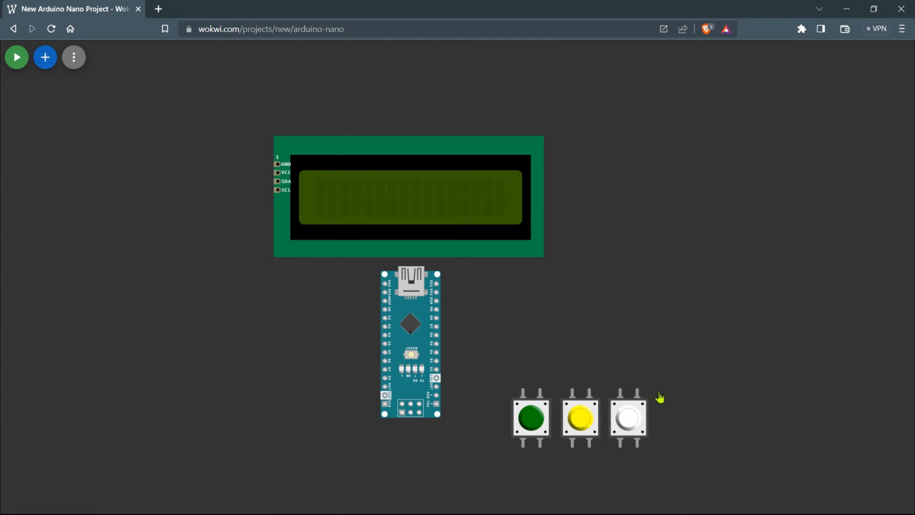
mouse_move(46, 57)
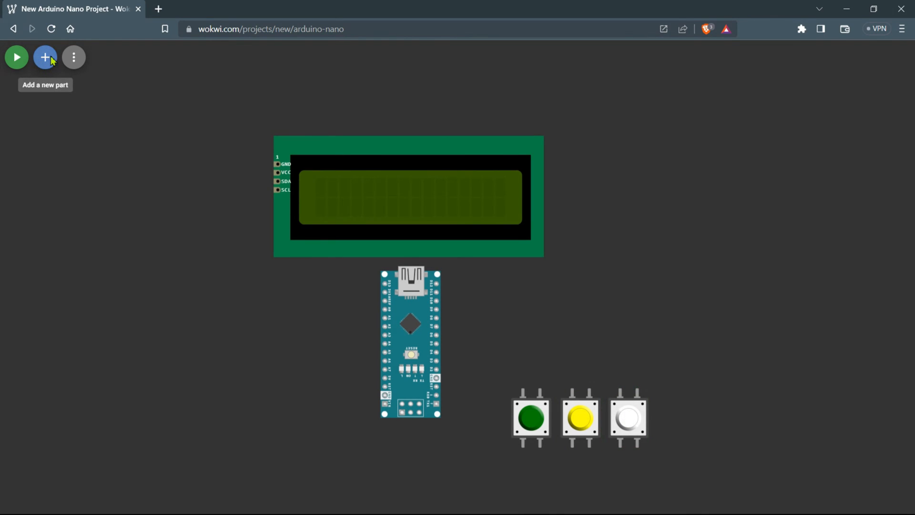
Step: Add a Bipolar Stepper Motor and place it right of the LCD
left_click(44, 57)
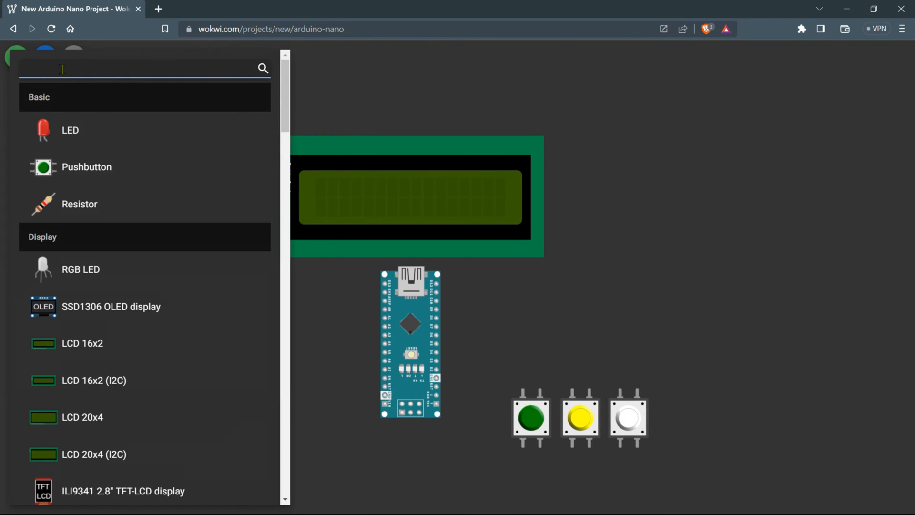
type("stepper")
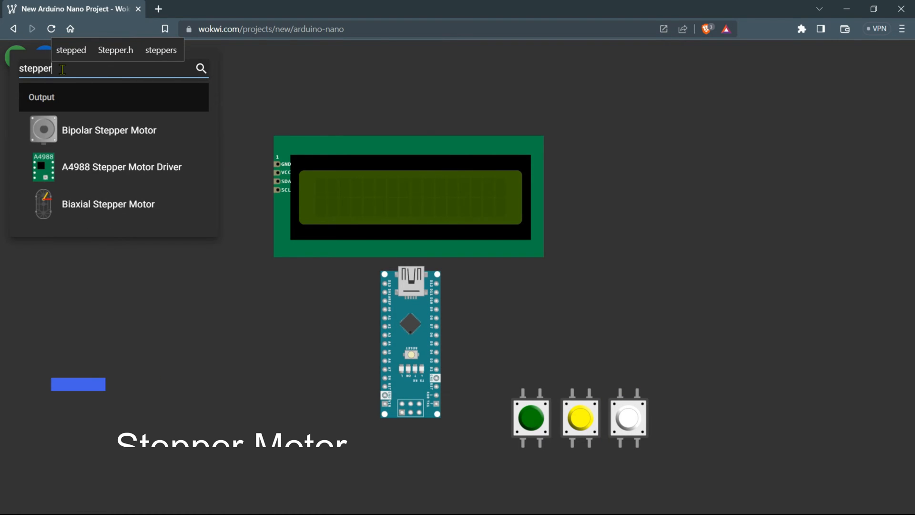
left_click(109, 130)
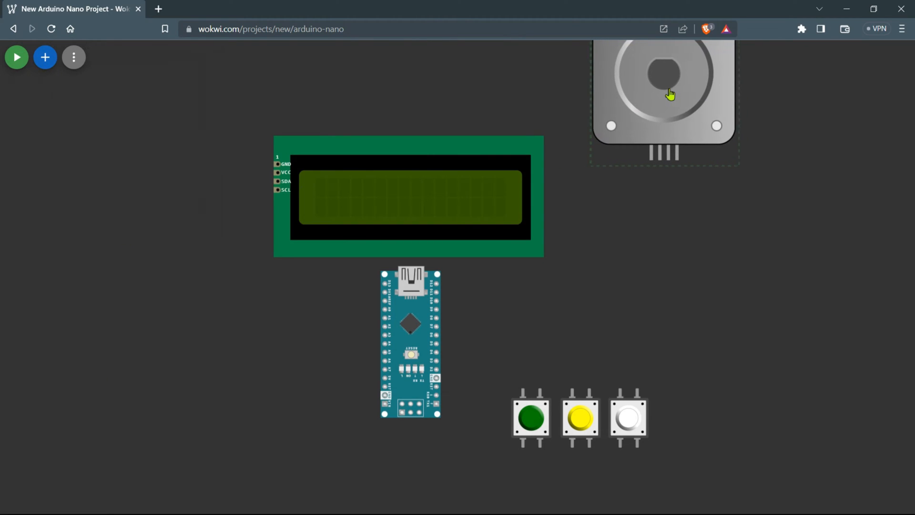
left_click_drag(664, 93, 631, 123)
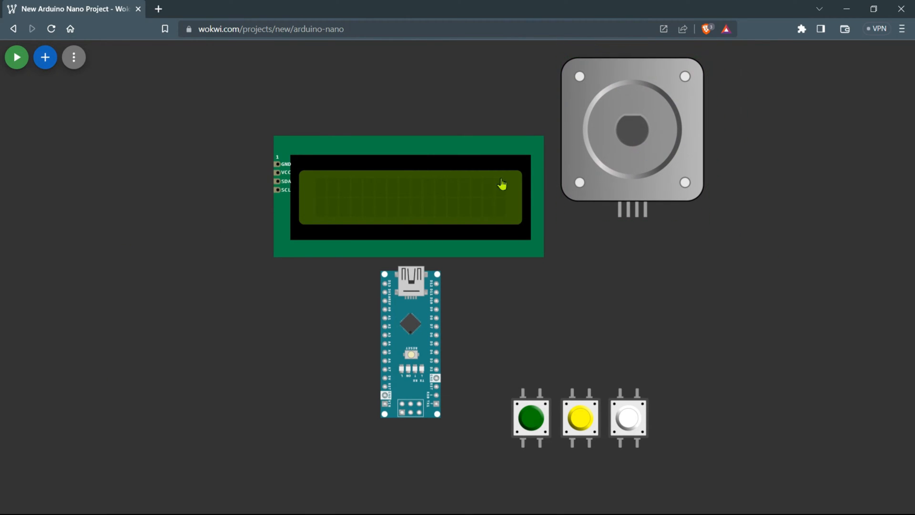
mouse_move(44, 57)
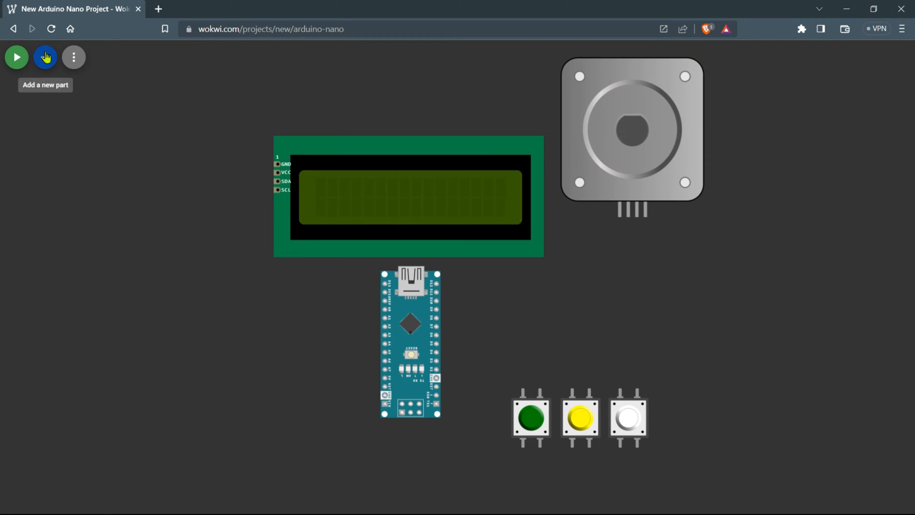
Step: Add an A4988 Stepper Motor Driver beside the Nano
left_click(45, 58)
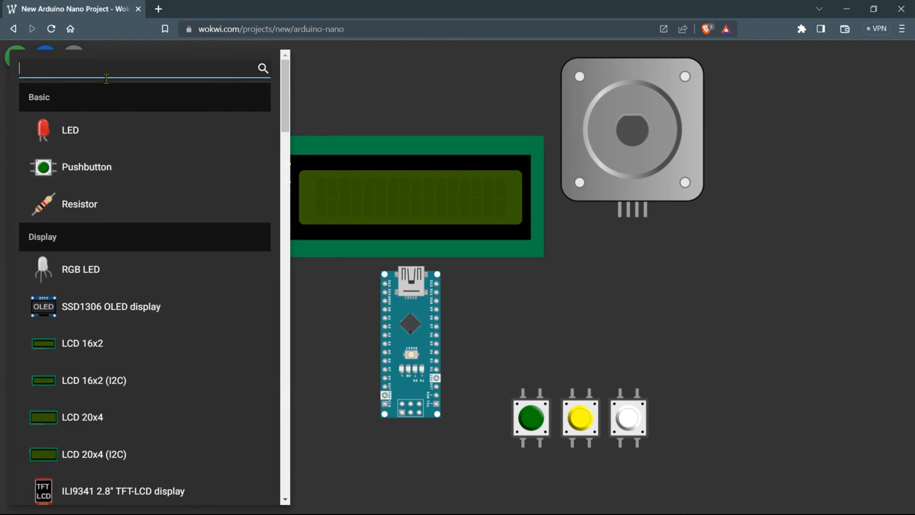
type("stepper")
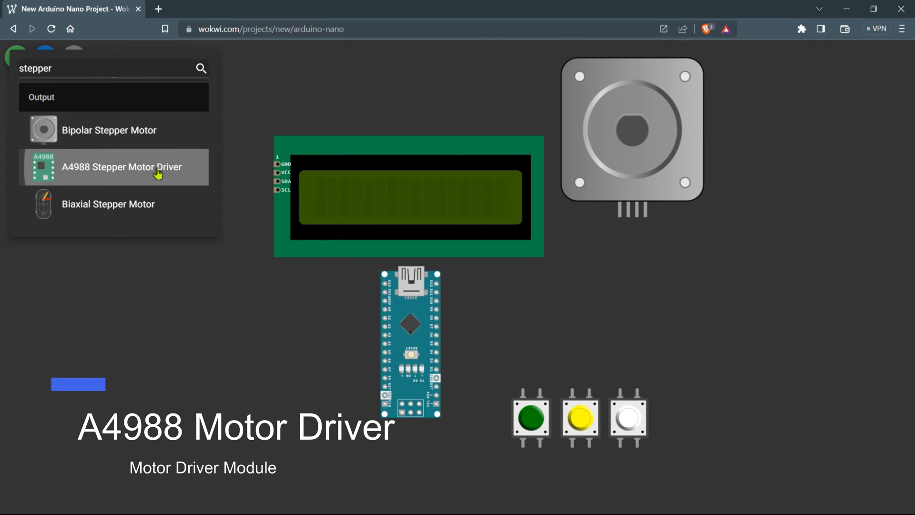
left_click(123, 166)
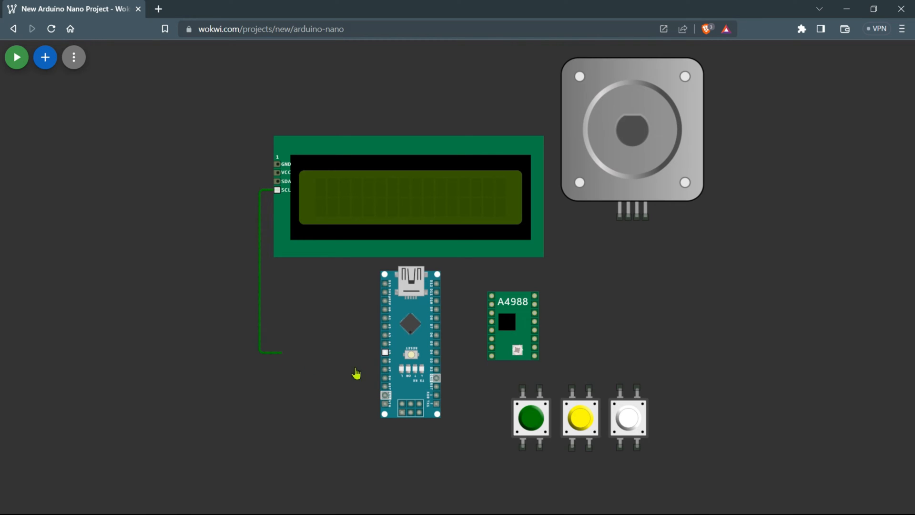
mouse_move(385, 357)
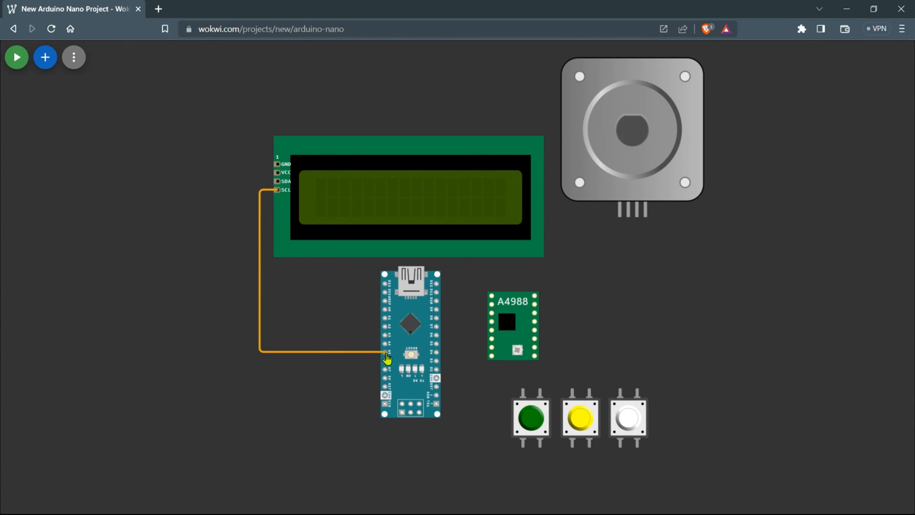
mouse_move(277, 184)
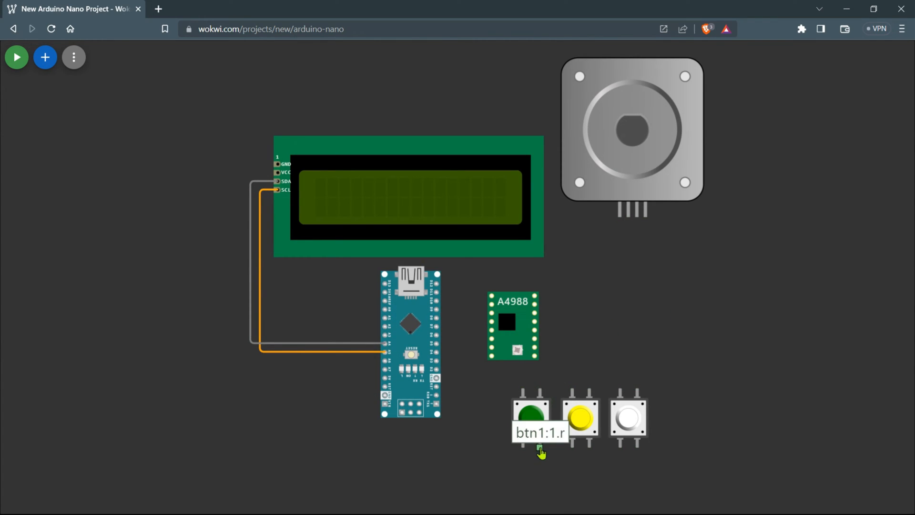
Step: Link the three pushbuttons' lower pins with a common wire
left_click_drag(539, 449, 589, 449)
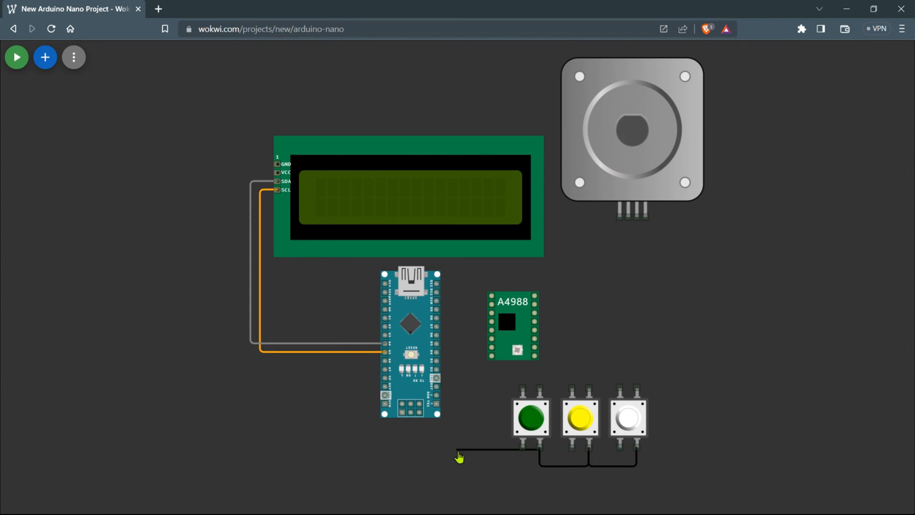
Step: Wire the buttons' common line to the Nano and move the A4988 driver closer
left_click_drag(461, 456, 467, 385)
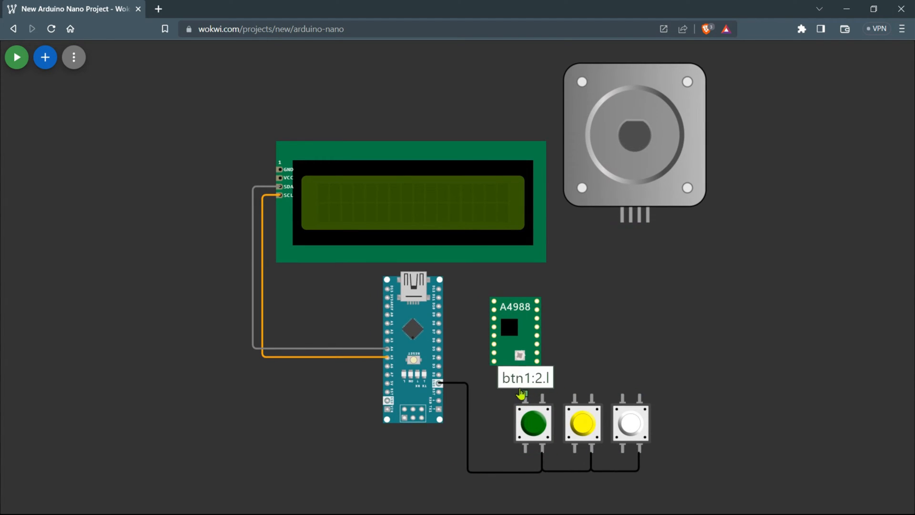
left_click_drag(518, 333, 530, 313)
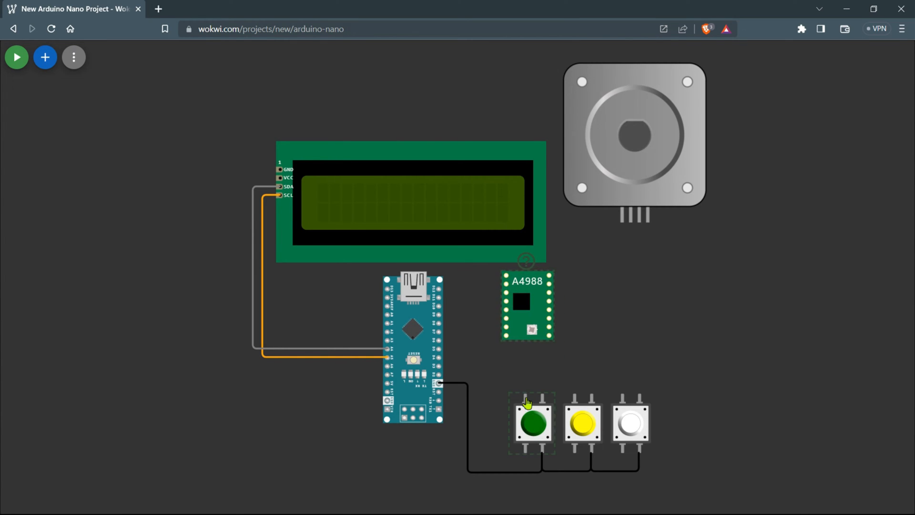
mouse_move(527, 402)
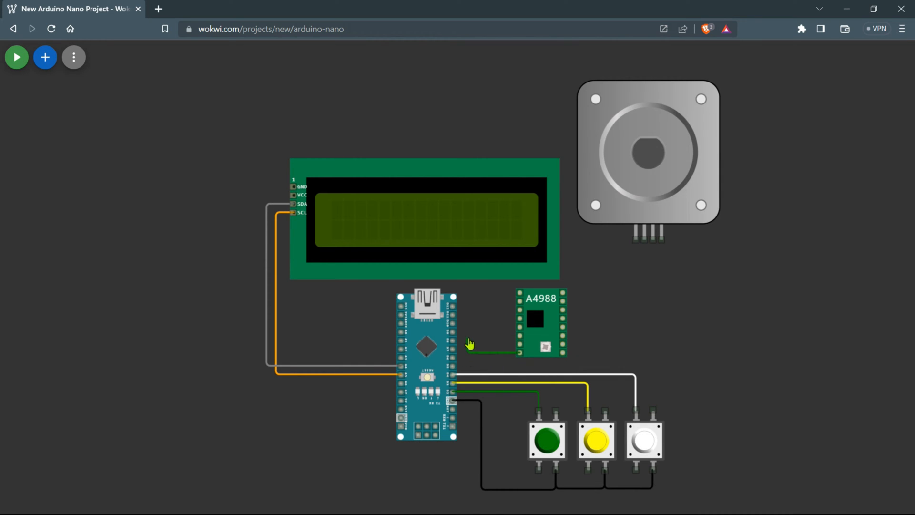
mouse_move(454, 344)
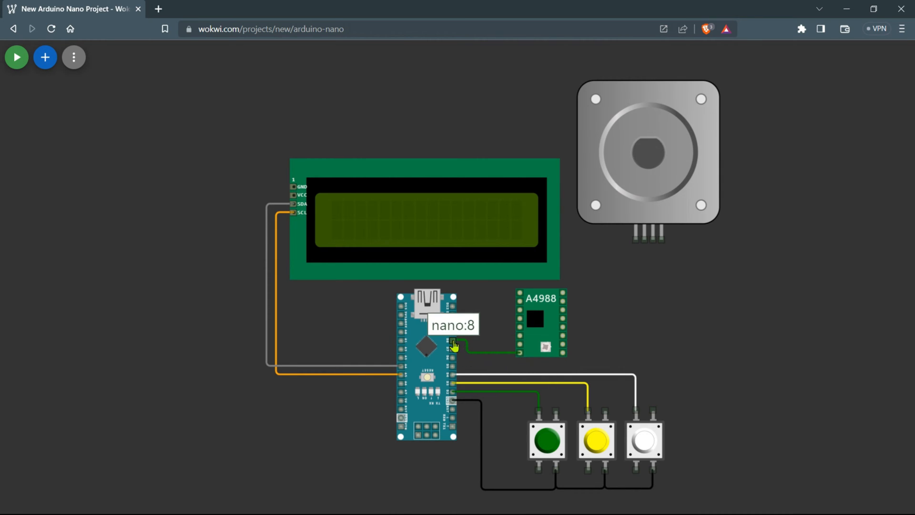
mouse_move(522, 342)
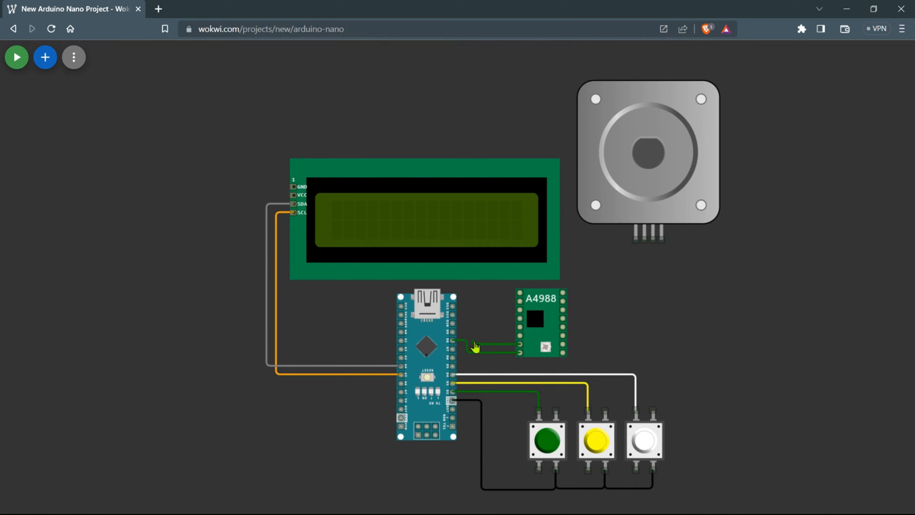
mouse_move(457, 347)
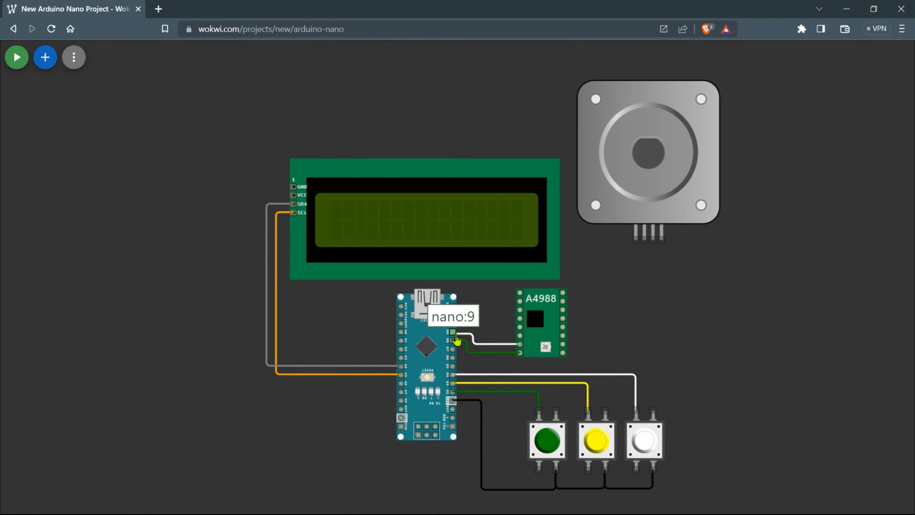
mouse_move(457, 338)
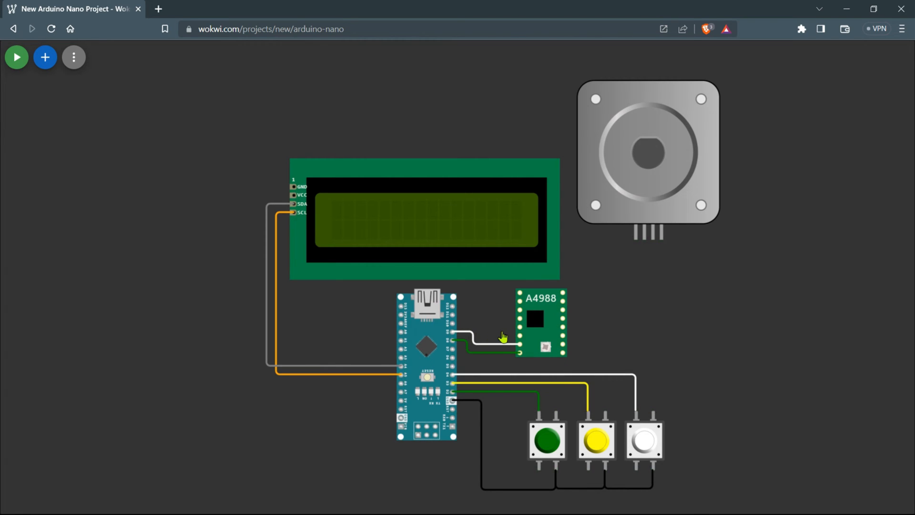
mouse_move(520, 347)
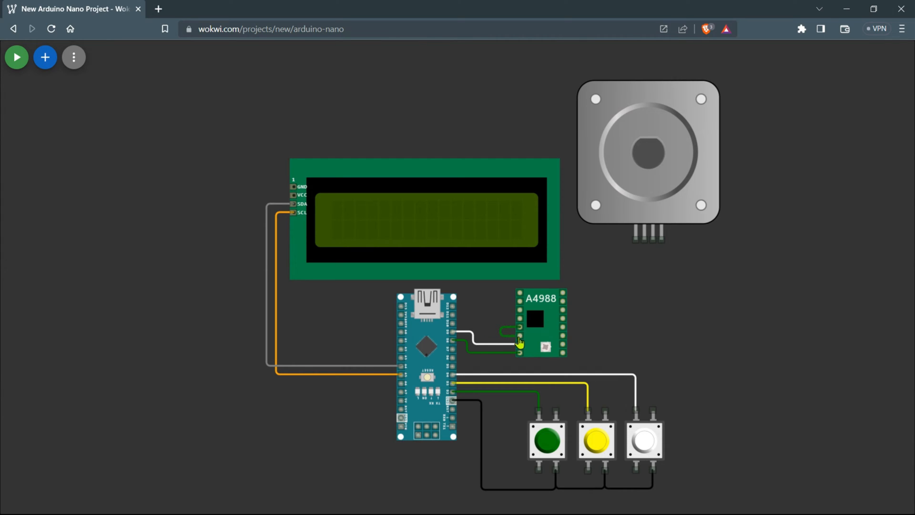
mouse_move(518, 346)
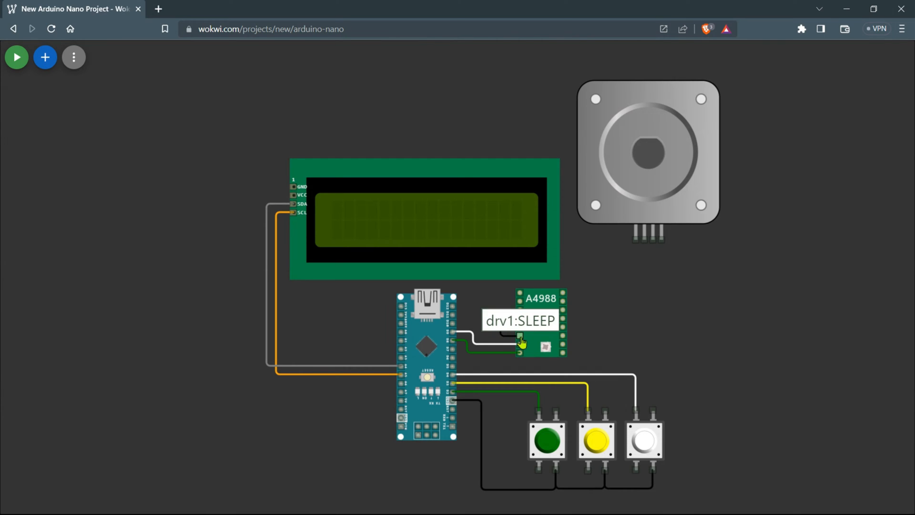
mouse_move(522, 346)
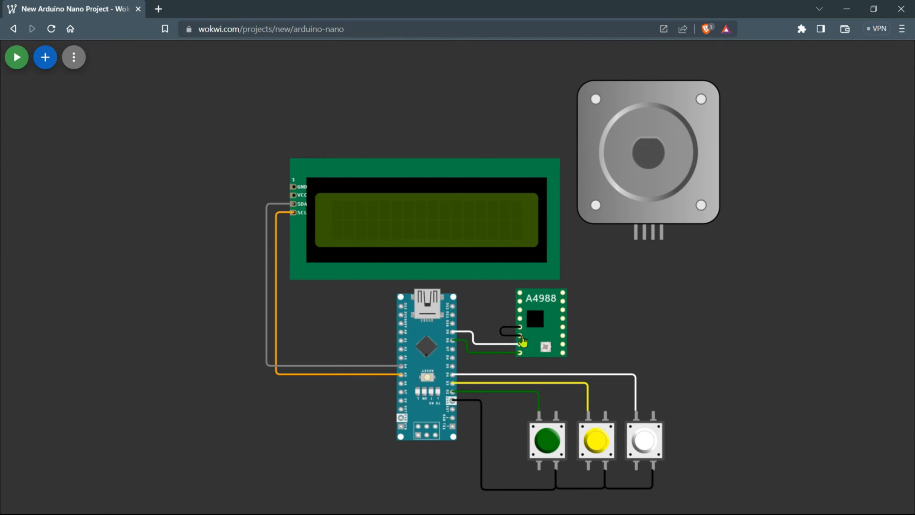
mouse_move(671, 326)
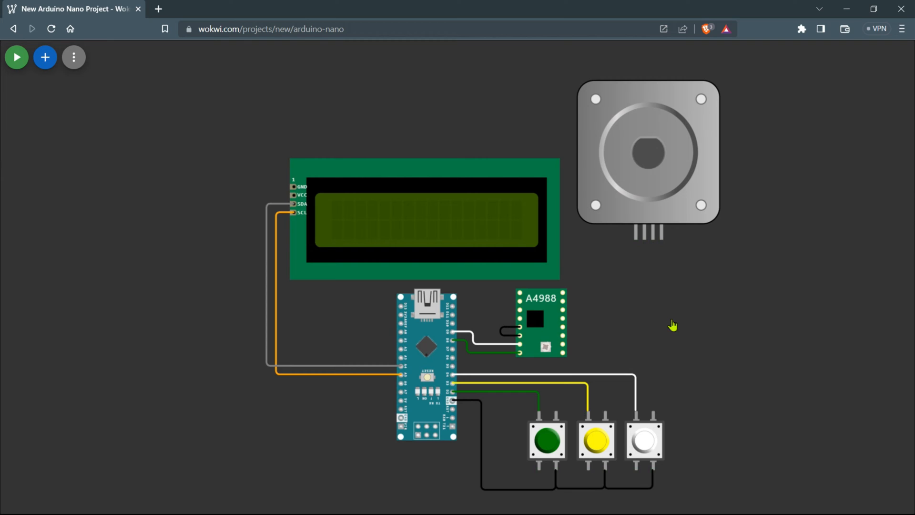
mouse_move(624, 294)
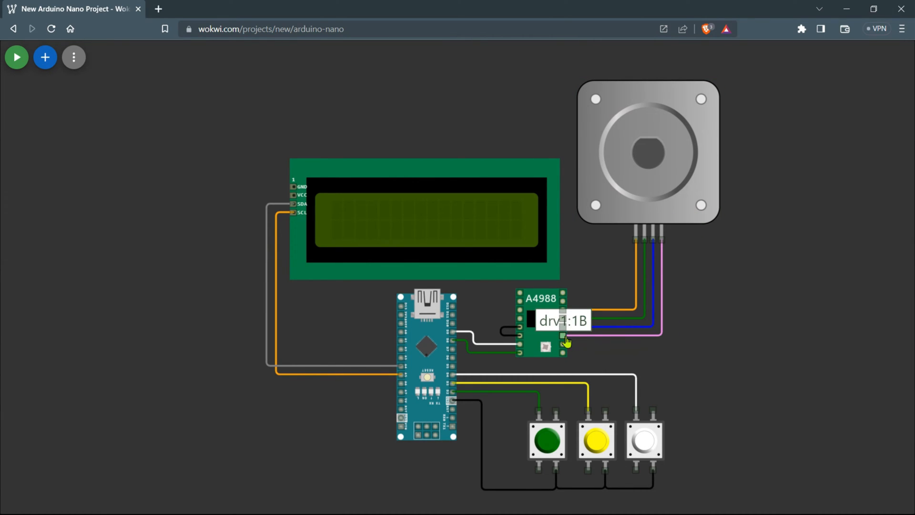
mouse_move(696, 364)
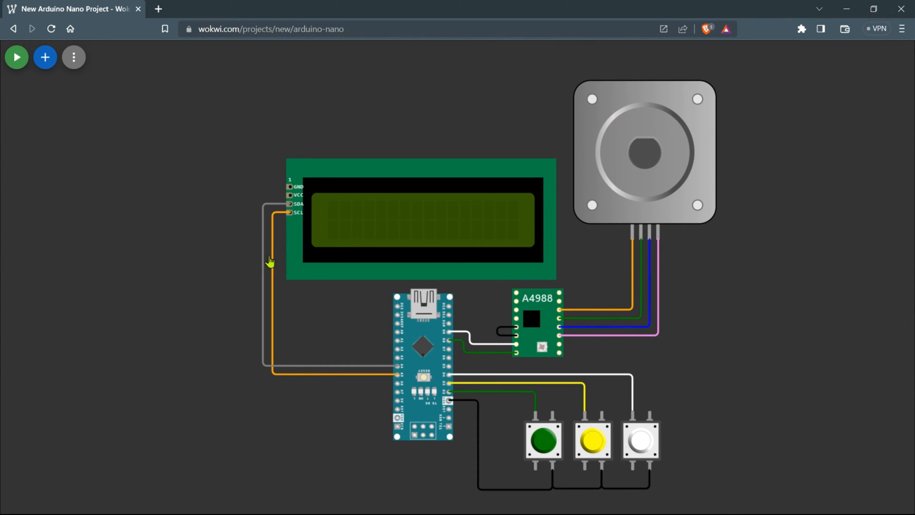
Step: Add a VCC symbol left of the LCD to feed its VCC pin
left_click(45, 57)
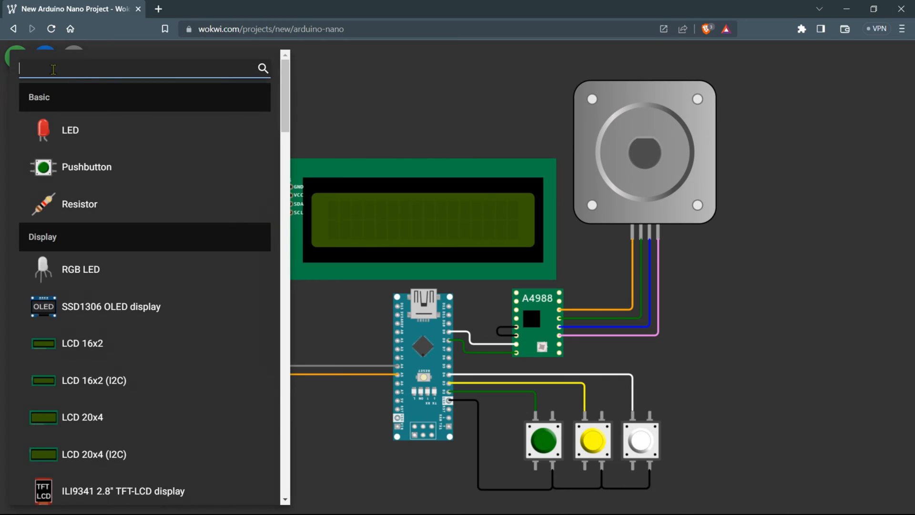
type("vcc")
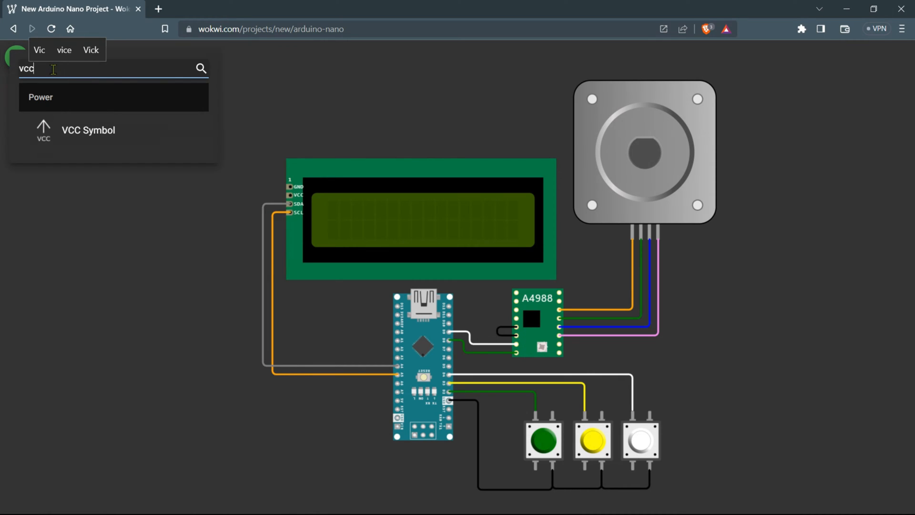
left_click(88, 130)
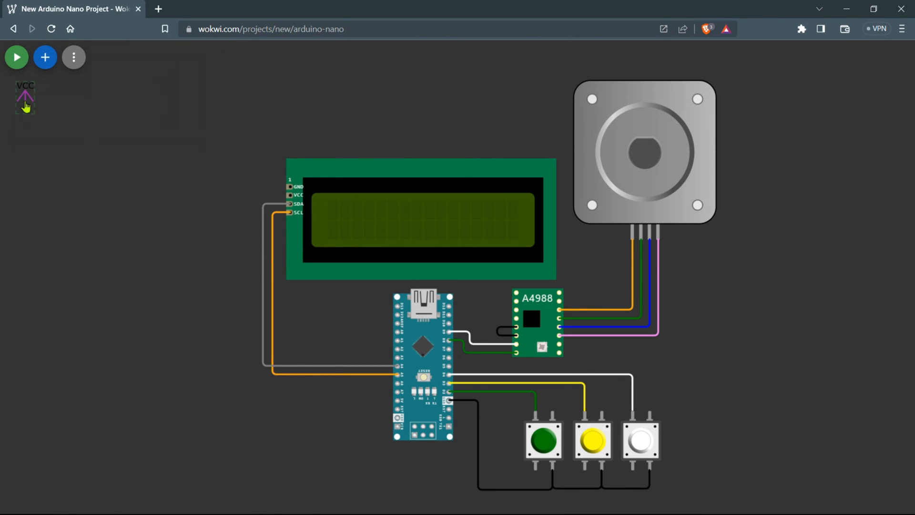
left_click_drag(25, 96, 207, 161)
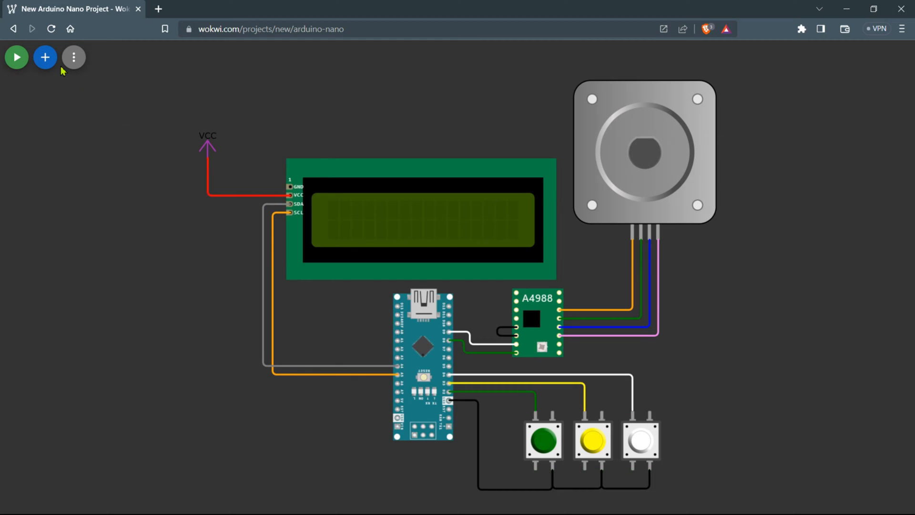
Step: Add a GND symbol below the LCD's left side for its GND pin
left_click(44, 57)
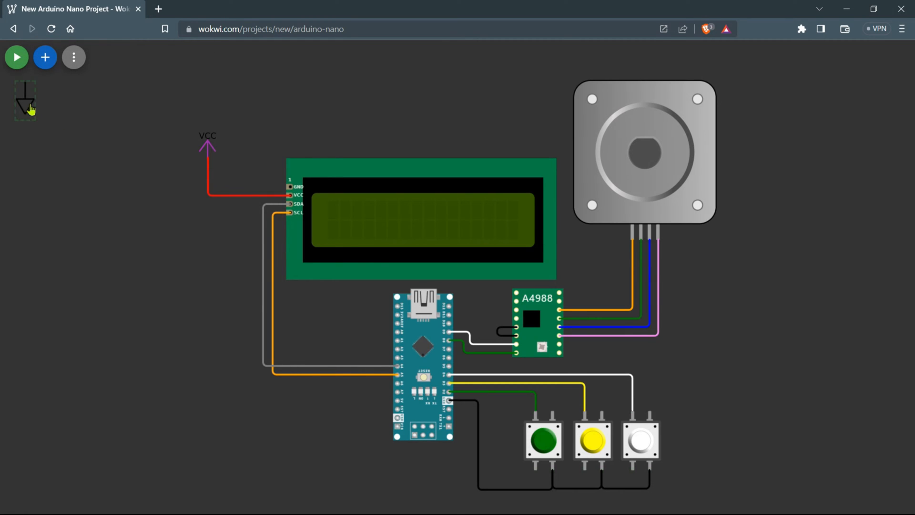
left_click_drag(25, 99, 214, 242)
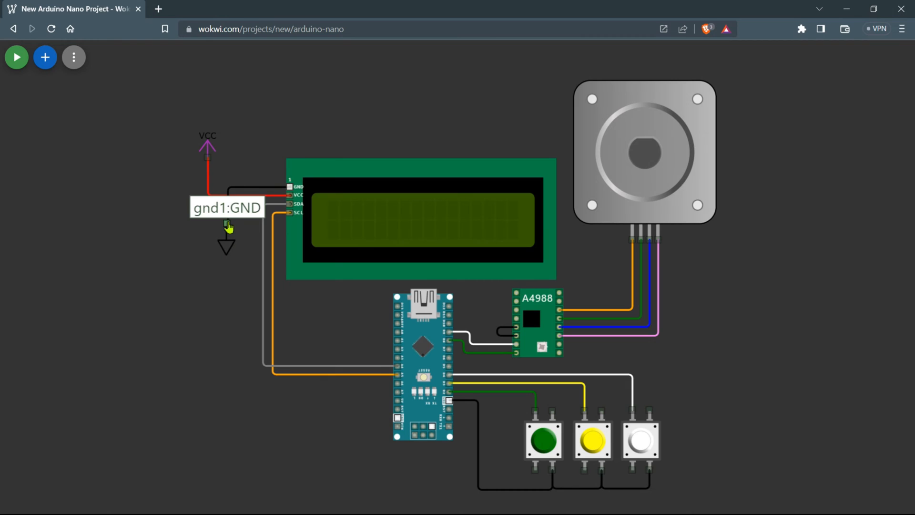
mouse_move(558, 301)
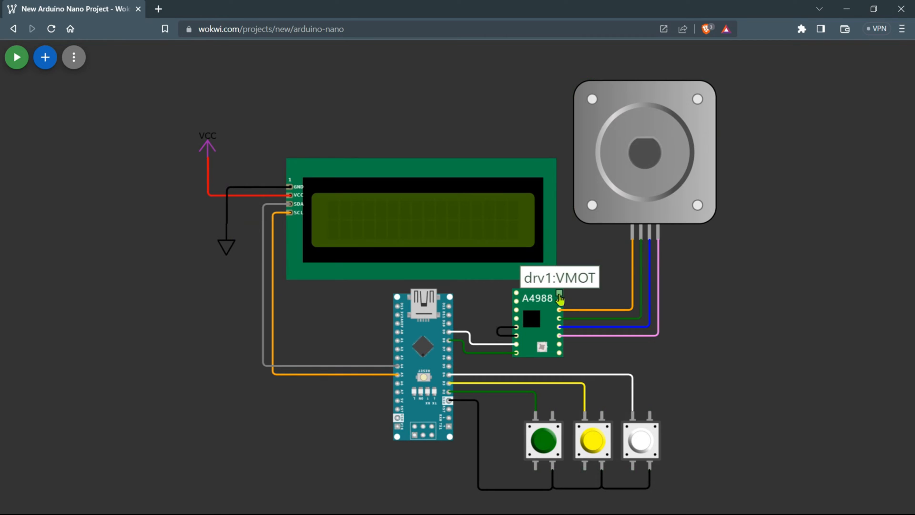
mouse_move(563, 287)
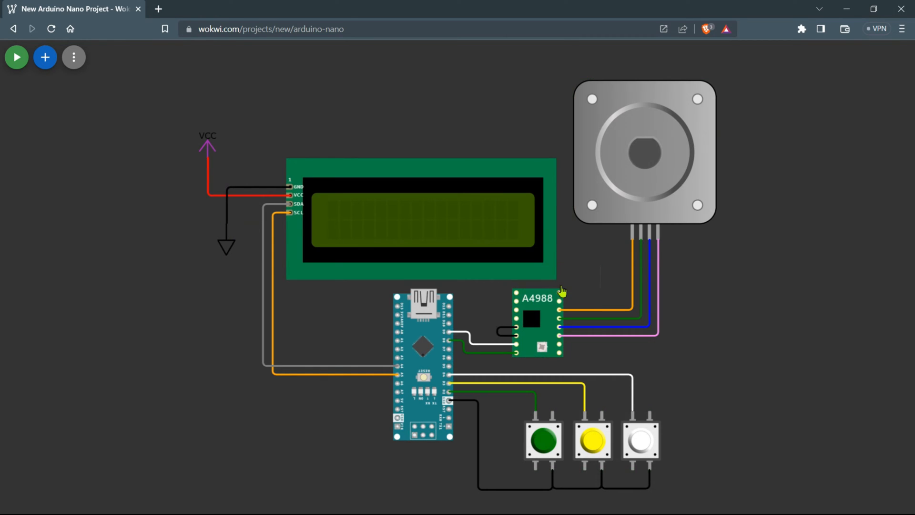
mouse_move(44, 68)
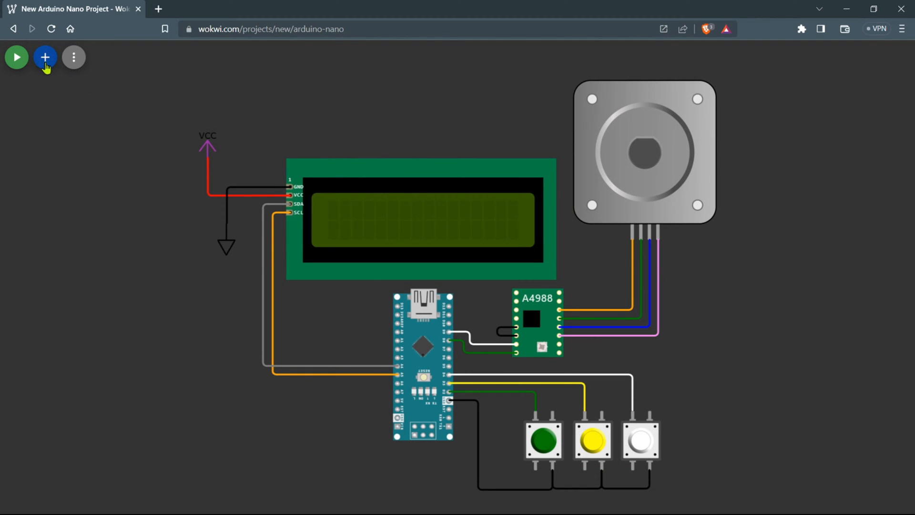
Step: Add a second VCC symbol below the stepper and run the driver's GND wire to the white button
left_click(44, 57)
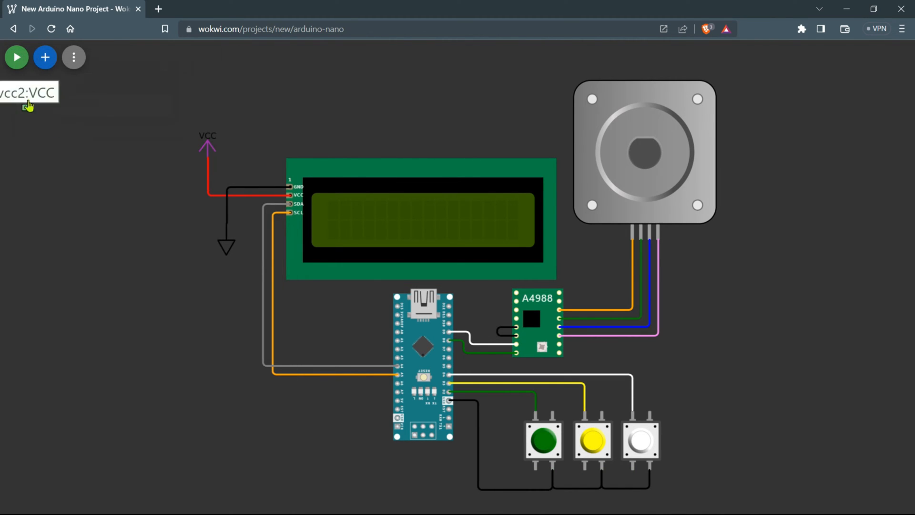
mouse_move(36, 103)
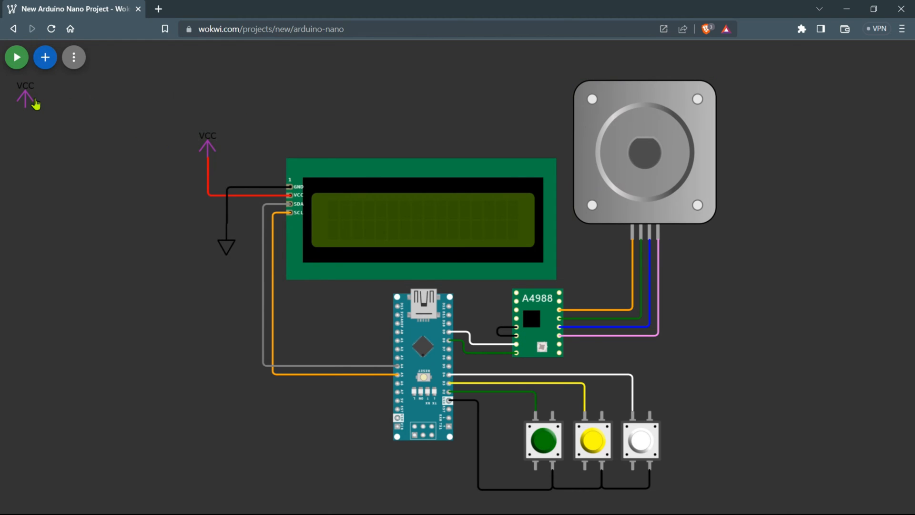
left_click_drag(25, 96, 583, 248)
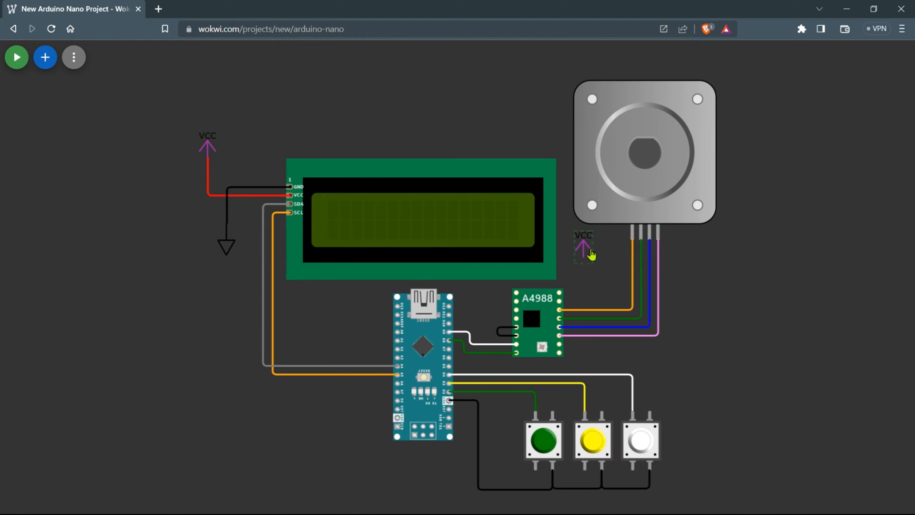
mouse_move(586, 263)
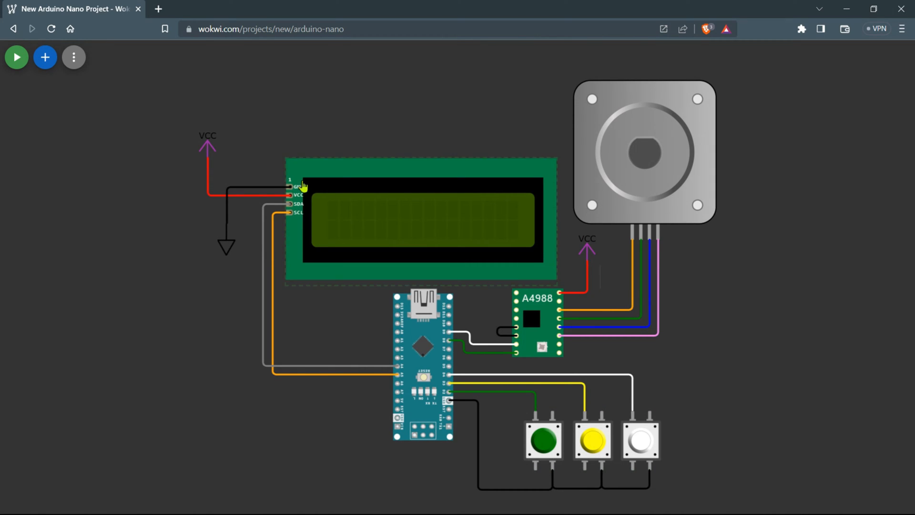
mouse_move(594, 316)
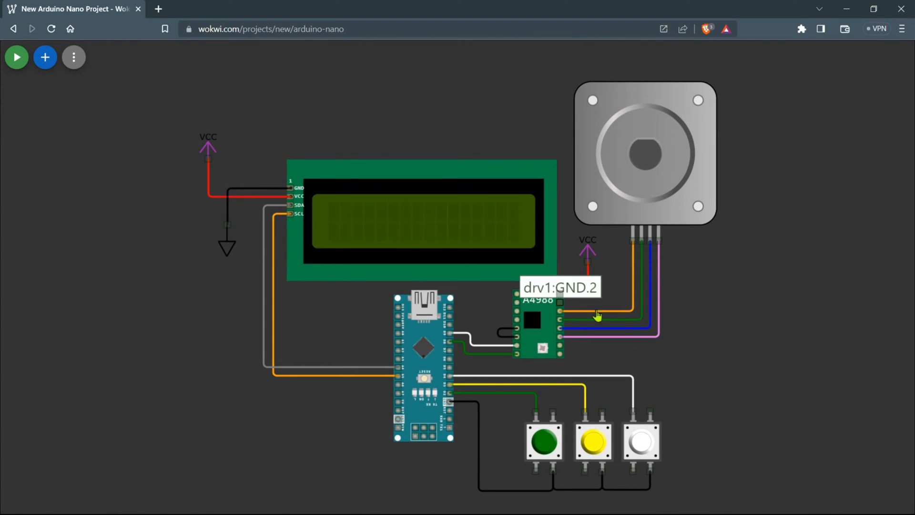
left_click_drag(560, 309, 671, 385)
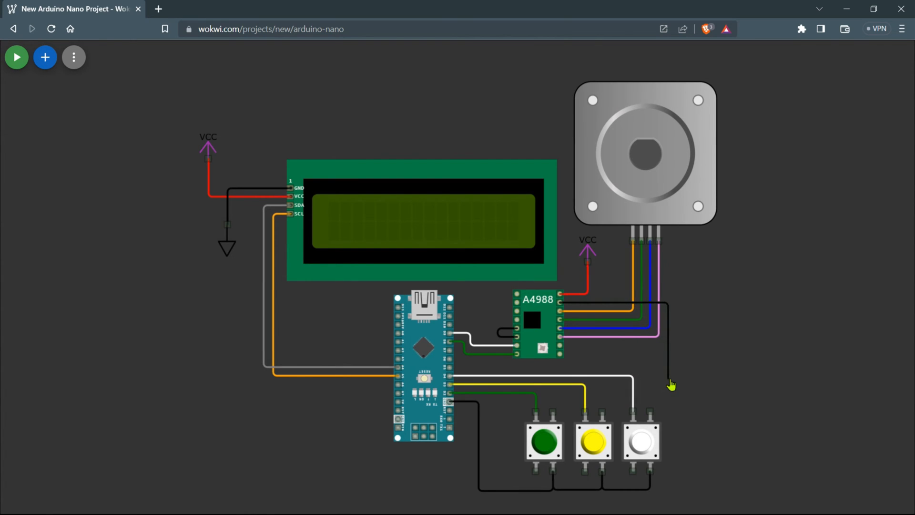
mouse_move(649, 419)
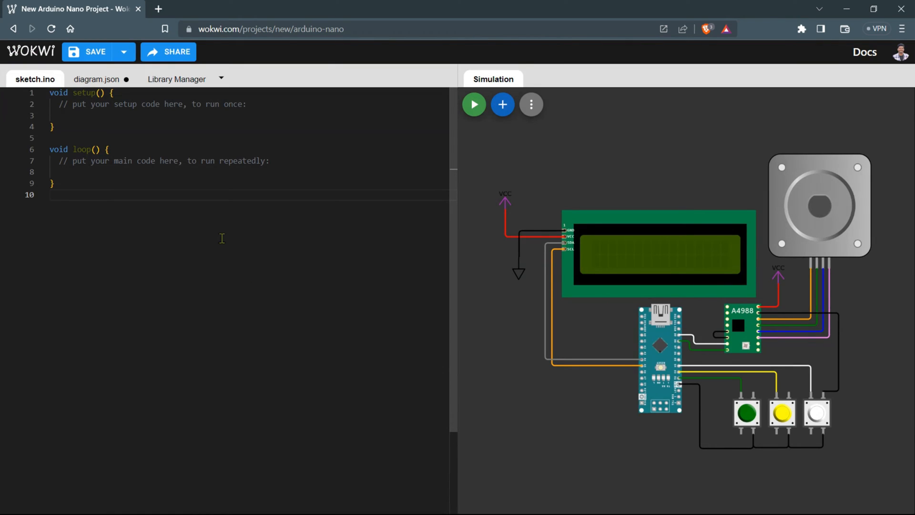
Step: Delete the default sketch.ino from the project, leaving diagram.json open
left_click(52, 194)
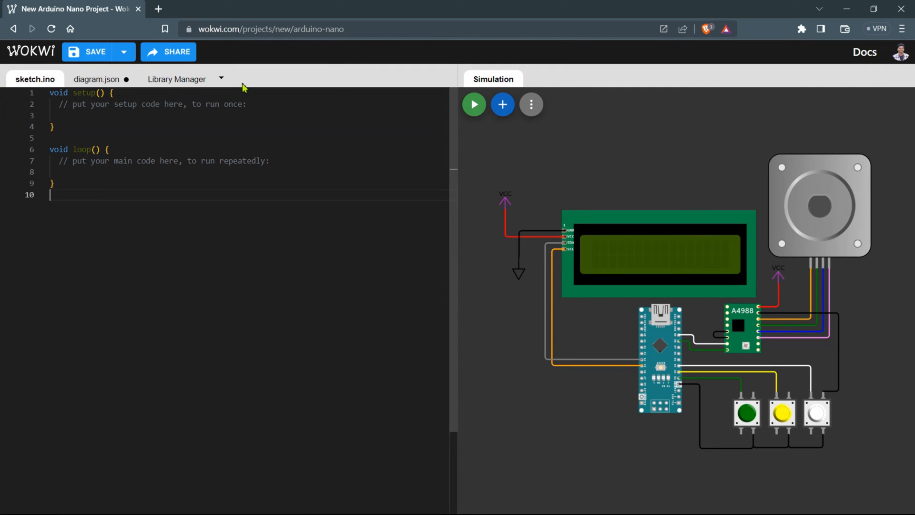
left_click(221, 78)
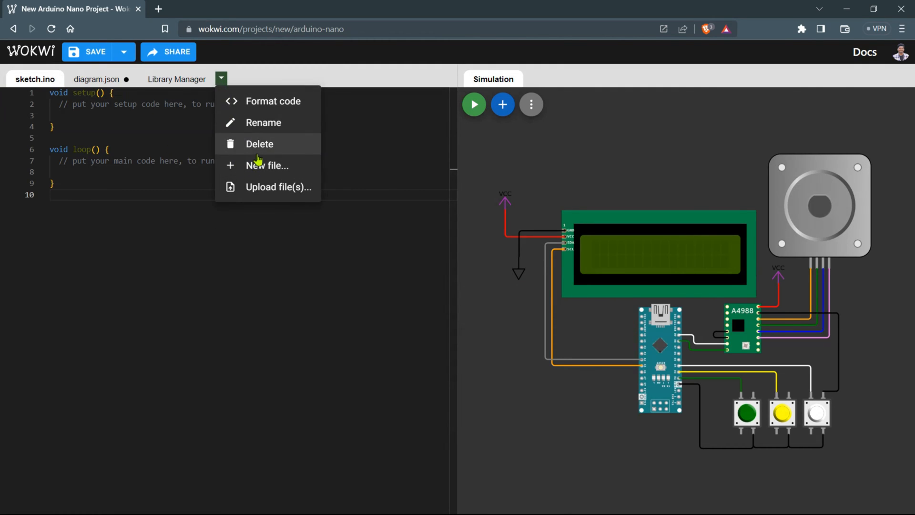
left_click(259, 144)
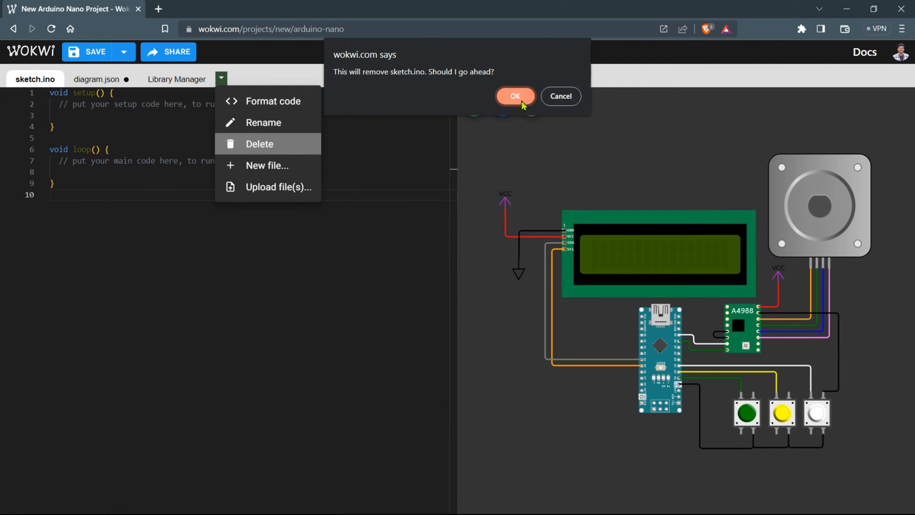
left_click(515, 95)
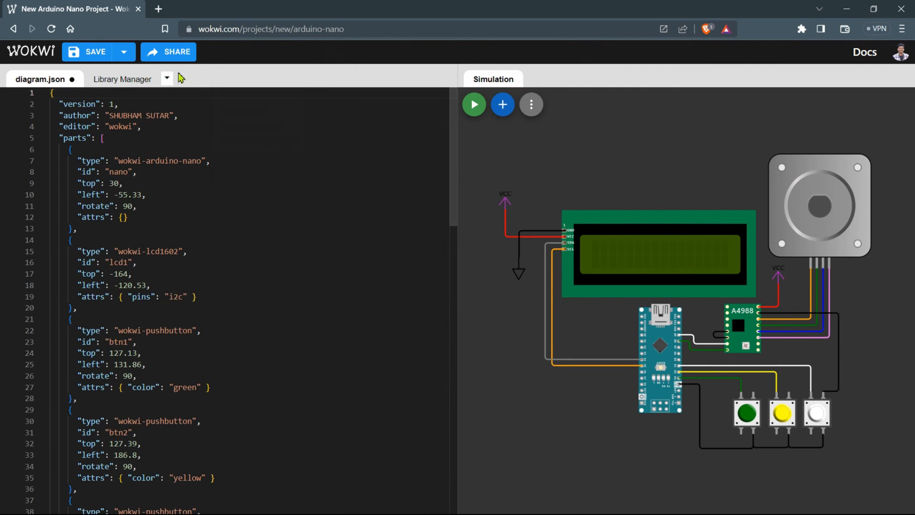
left_click(166, 78)
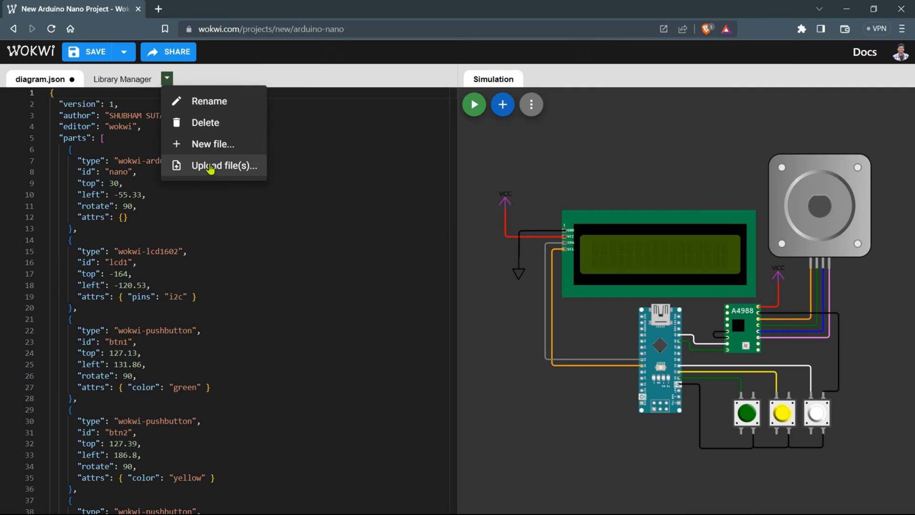
Step: Upload stepercontroller.ino from Desktop > stepercontroller so it sits beside diagram.json
left_click(211, 166)
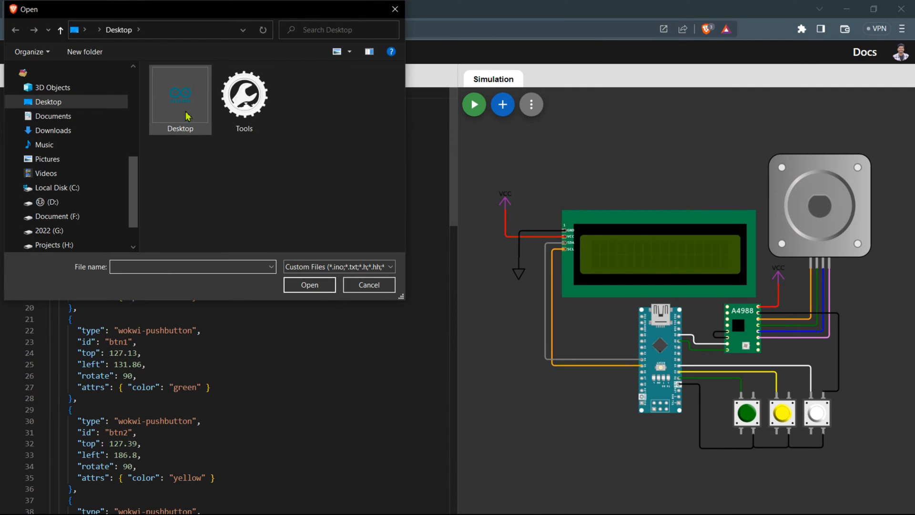
double_click(179, 97)
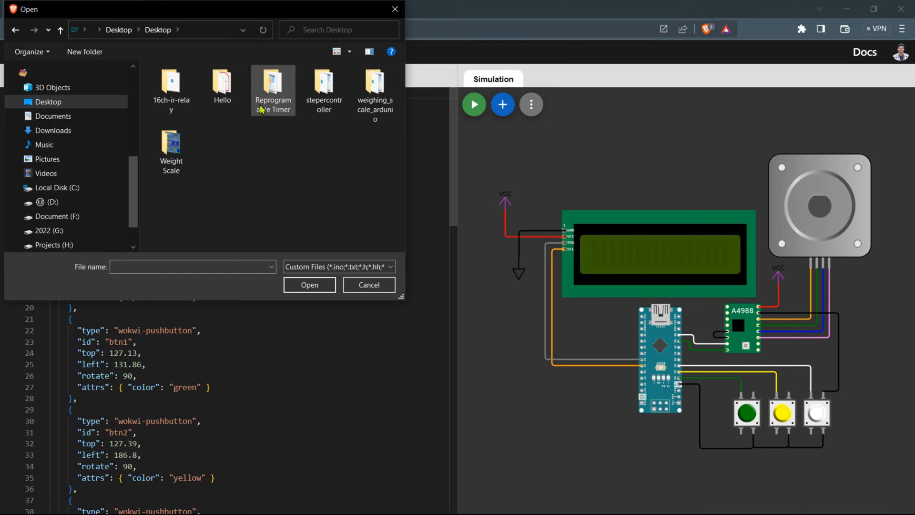
double_click(324, 87)
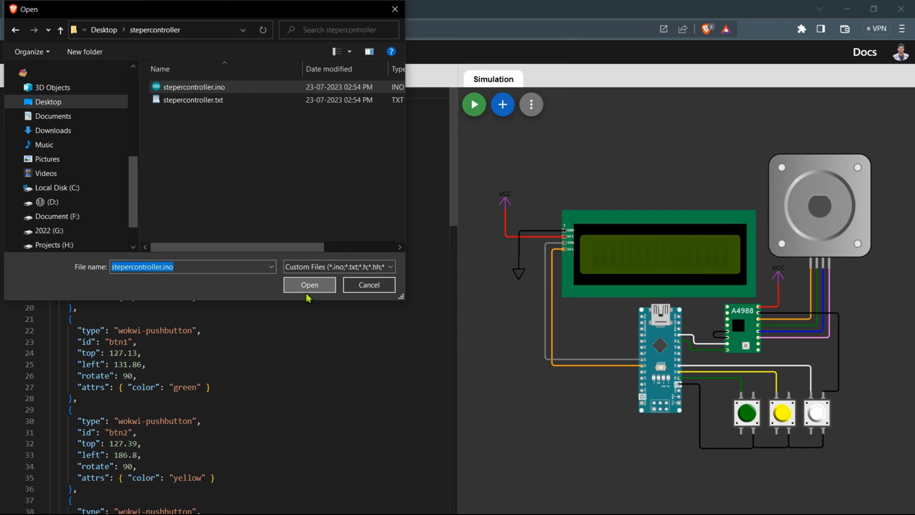
left_click(309, 284)
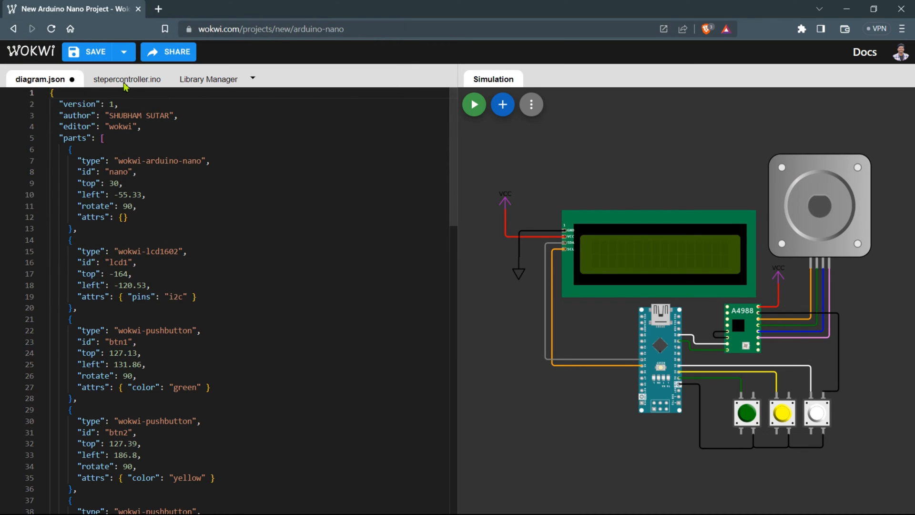
Step: Show stepercontroller.ino and start the simulation, LCD reading Mode:0, Rot:inf, Moter:OFF, Dir:RW
left_click(126, 79)
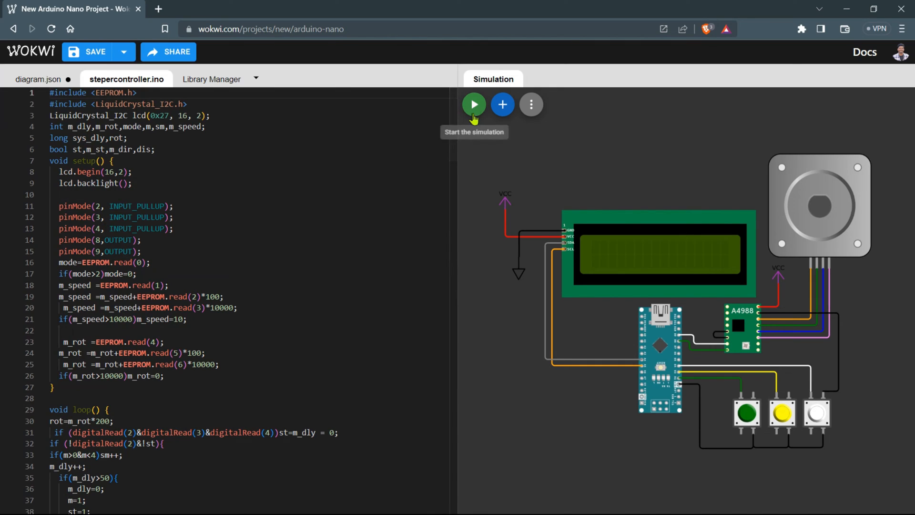
left_click(474, 104)
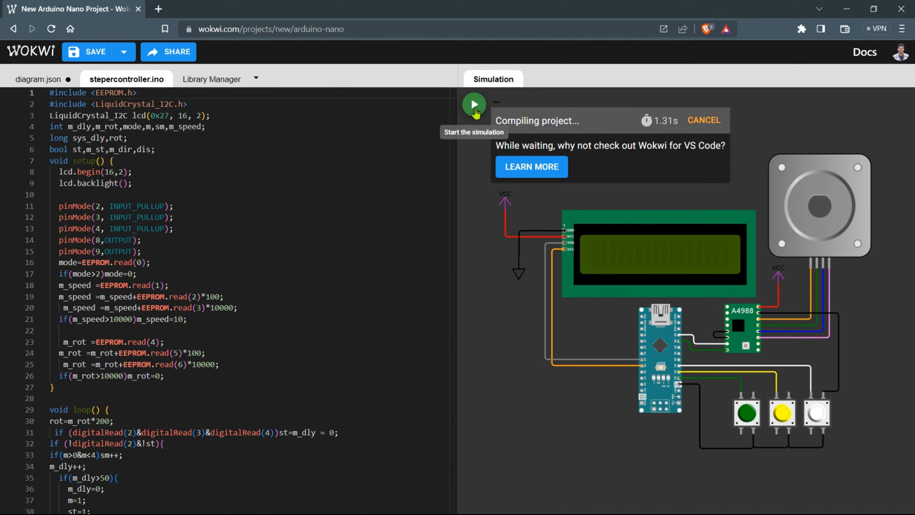
left_click(475, 104)
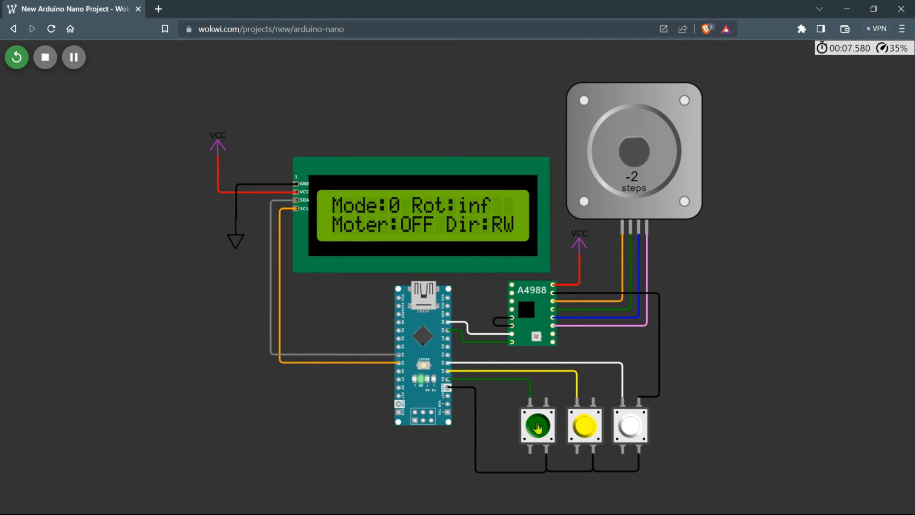
Step: Enter the LCD settings menu, cycle the mode value past 1 and confirm it
left_click(537, 431)
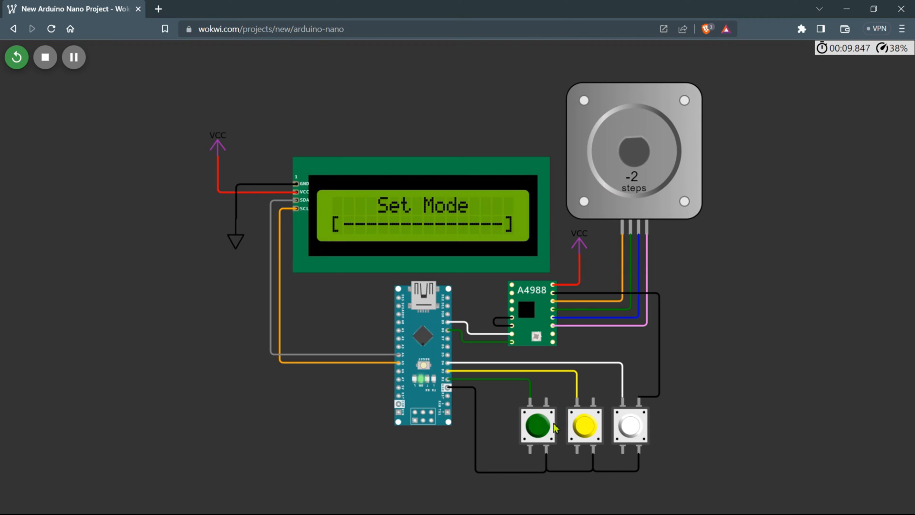
left_click(538, 430)
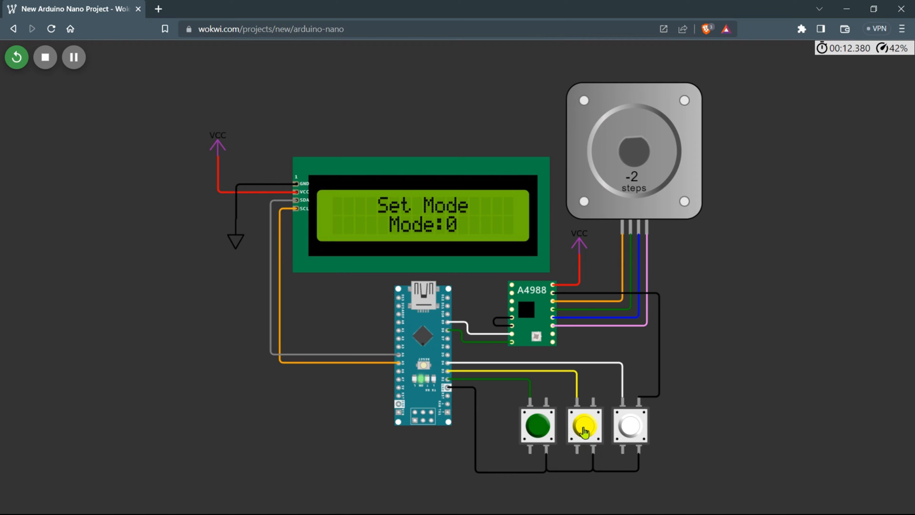
left_click(583, 435)
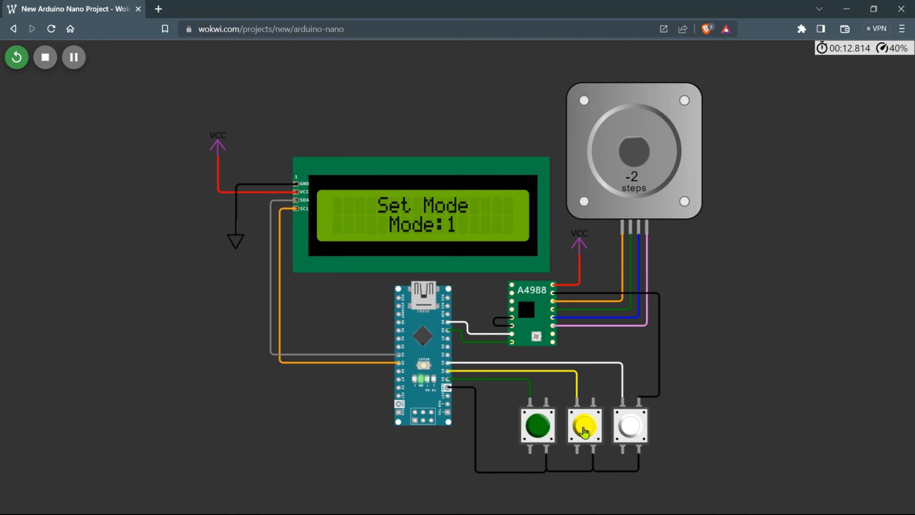
left_click(585, 435)
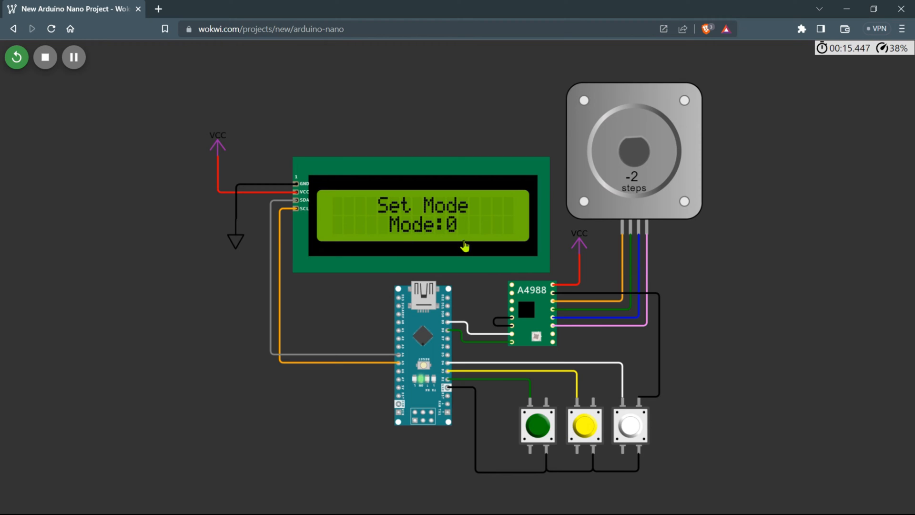
left_click(538, 432)
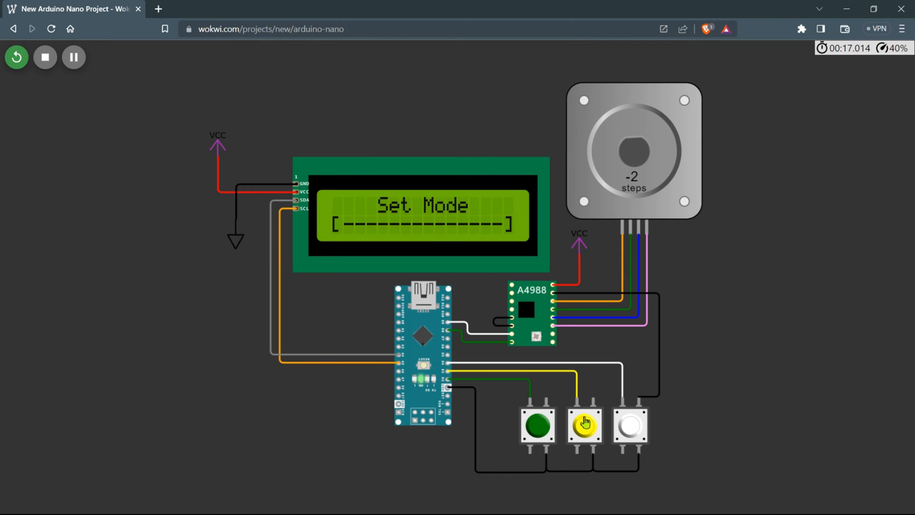
Step: Adjust the Set Speed screen, raising the speed to 60 and adding a digit, then confirm
left_click(538, 433)
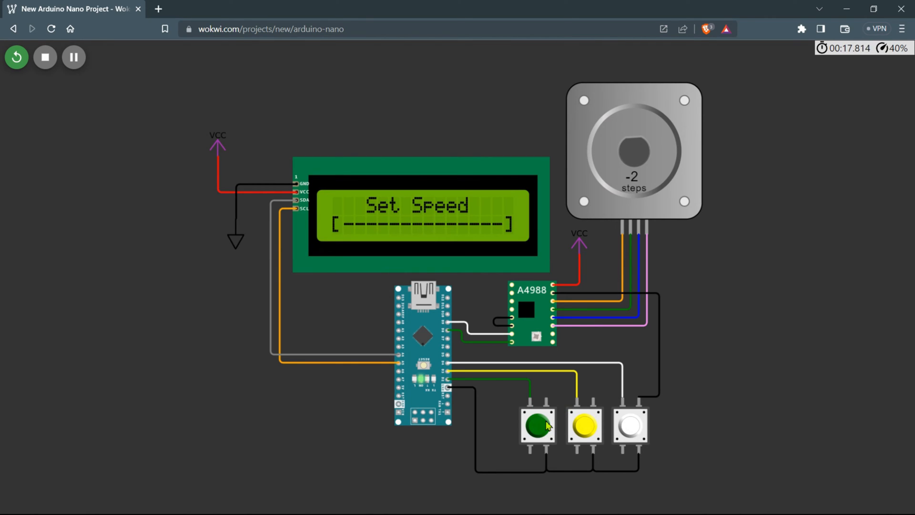
left_click(583, 433)
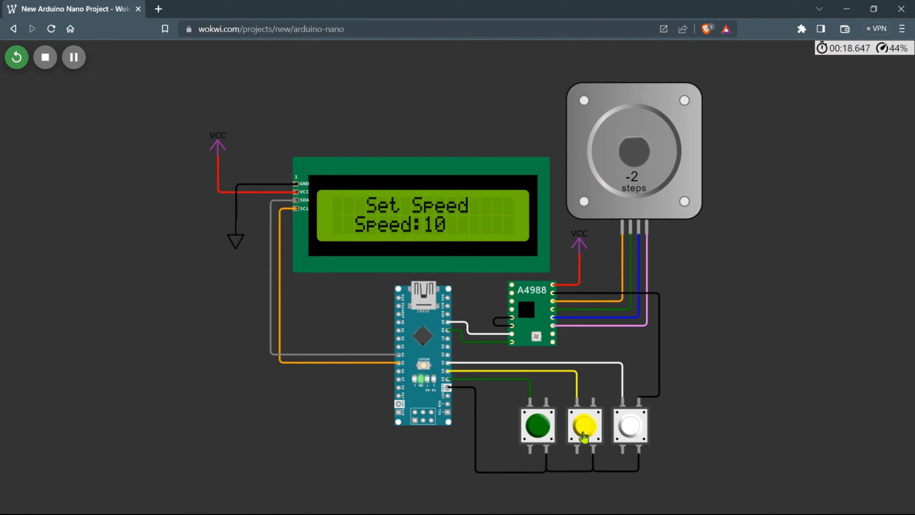
left_click(583, 431)
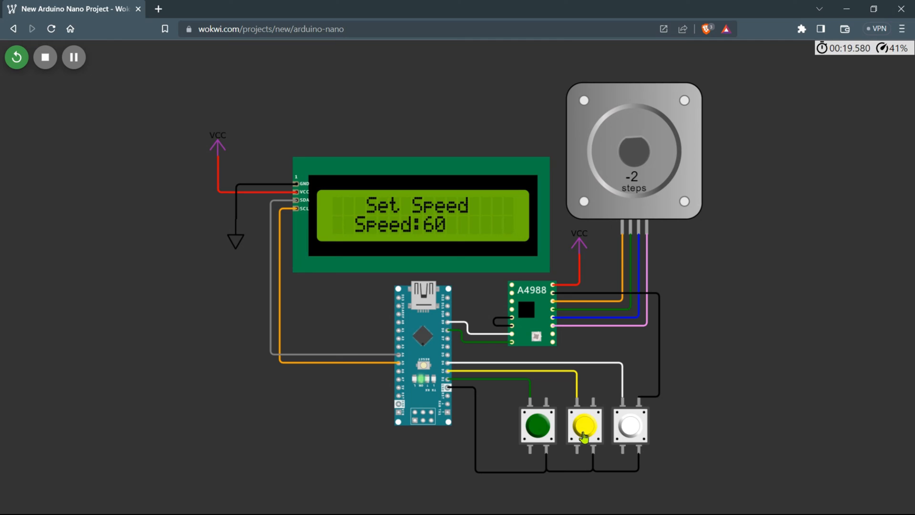
mouse_move(541, 444)
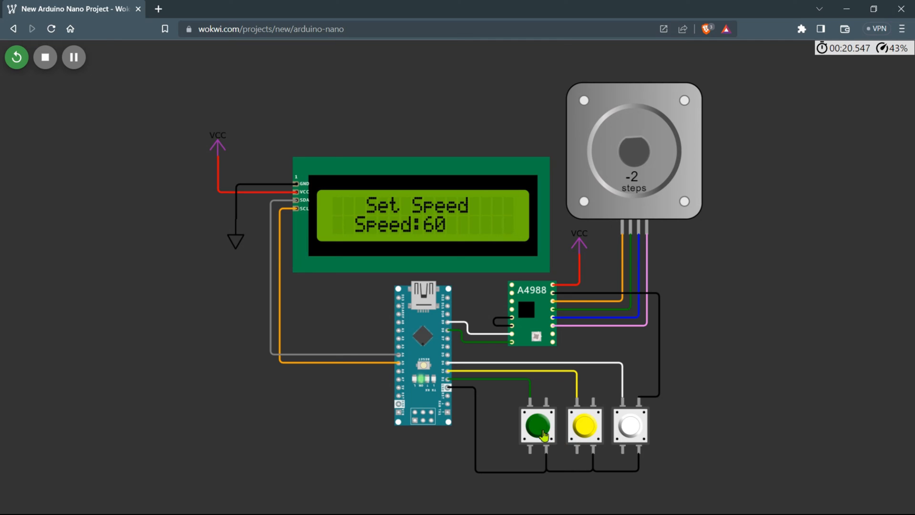
left_click(585, 435)
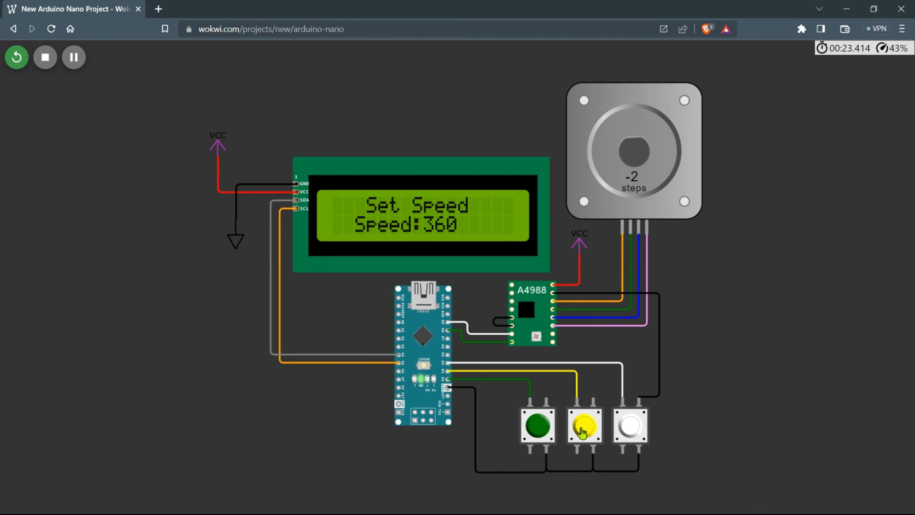
left_click(583, 433)
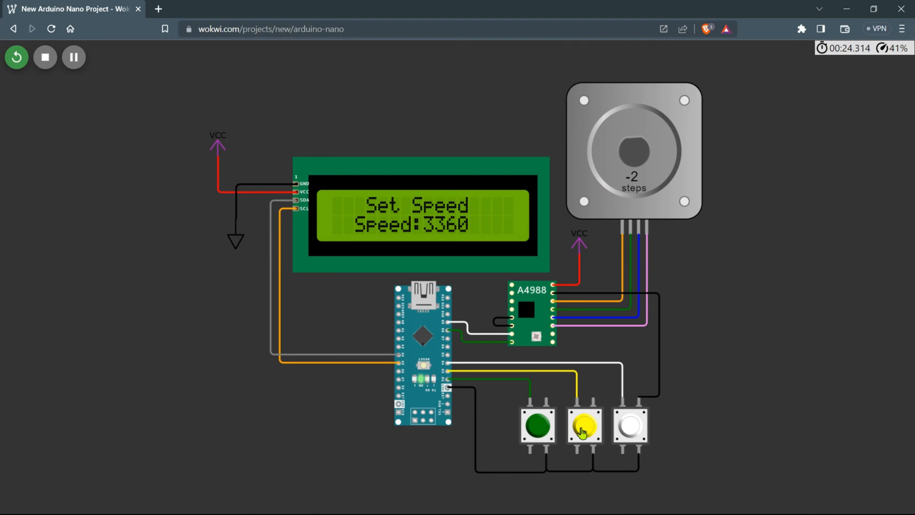
left_click(539, 435)
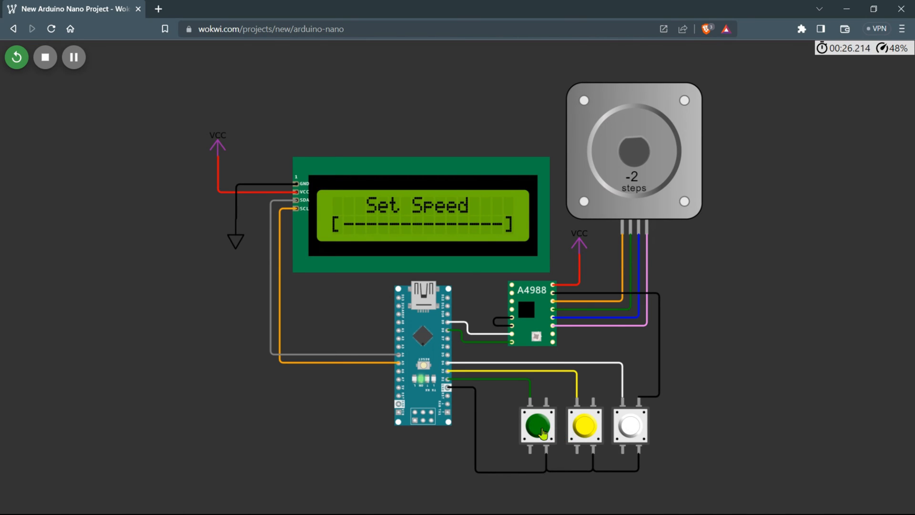
Step: Adjust the Set Rotations value up and back to 0, then move on to the Exit option
left_click(538, 429)
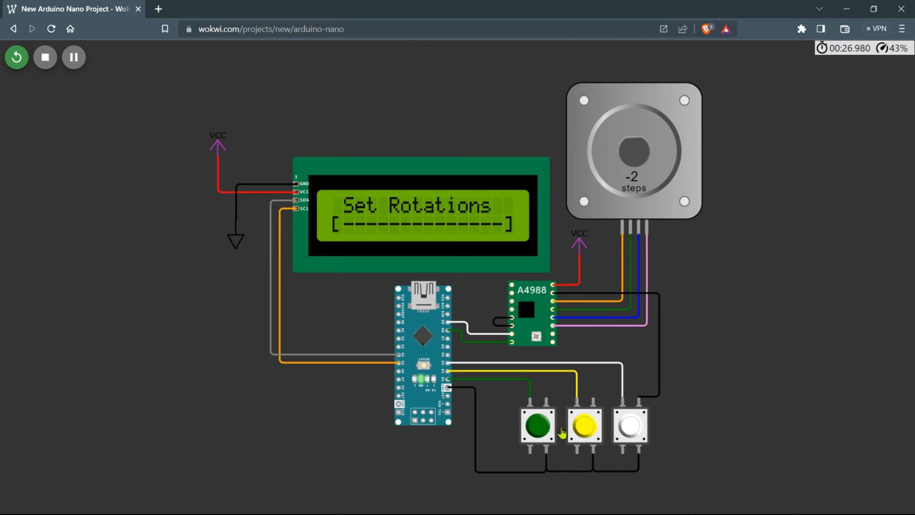
left_click(539, 430)
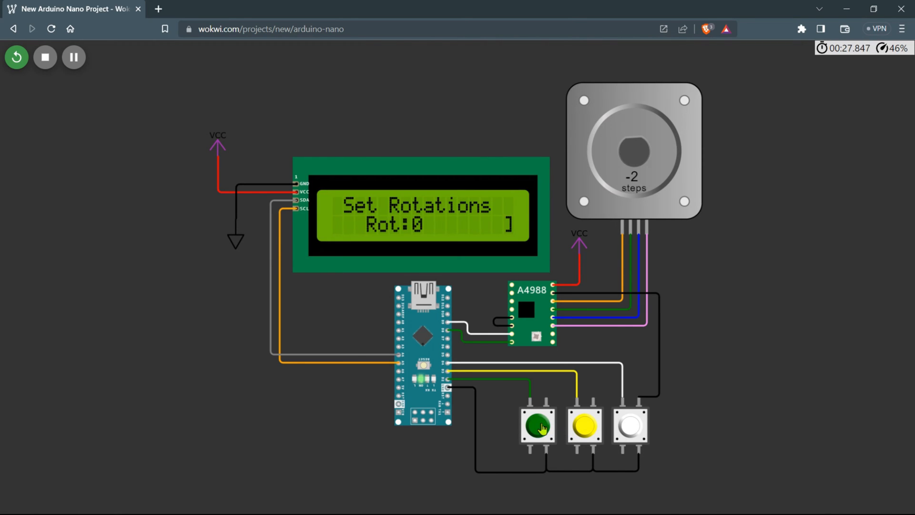
left_click(585, 433)
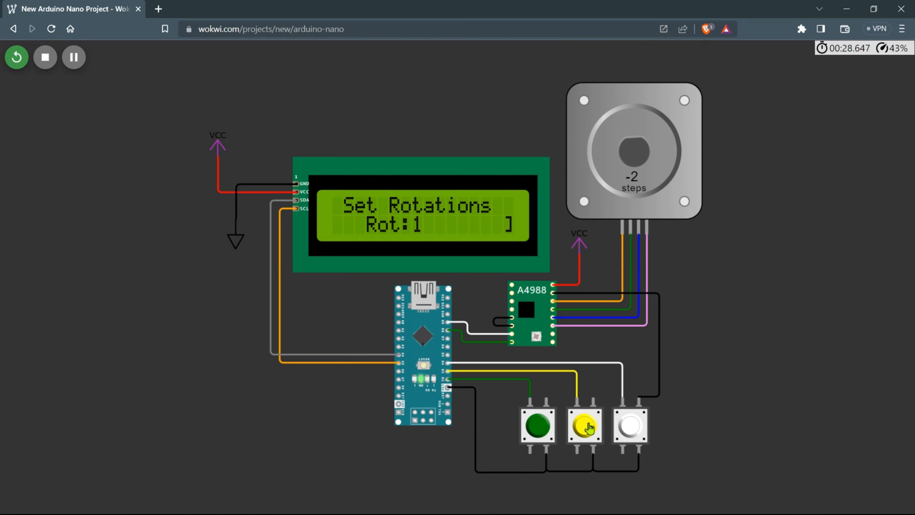
left_click(630, 432)
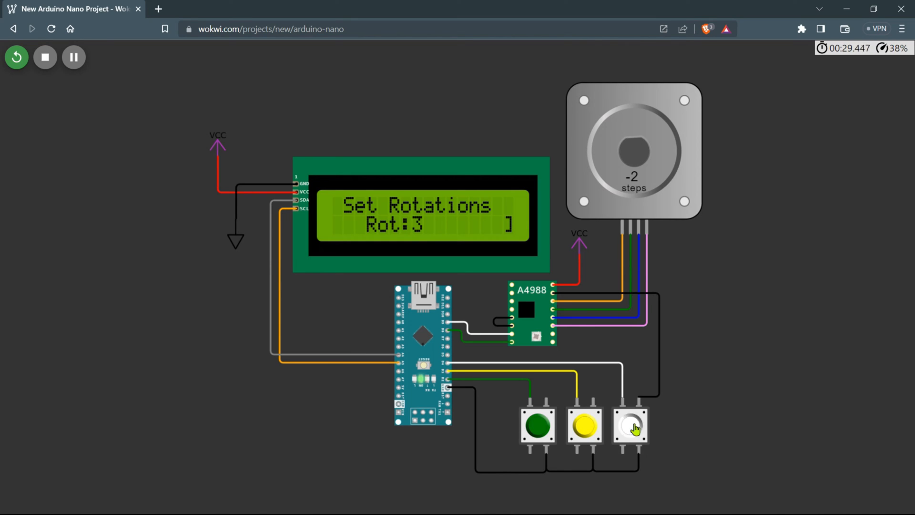
left_click(538, 433)
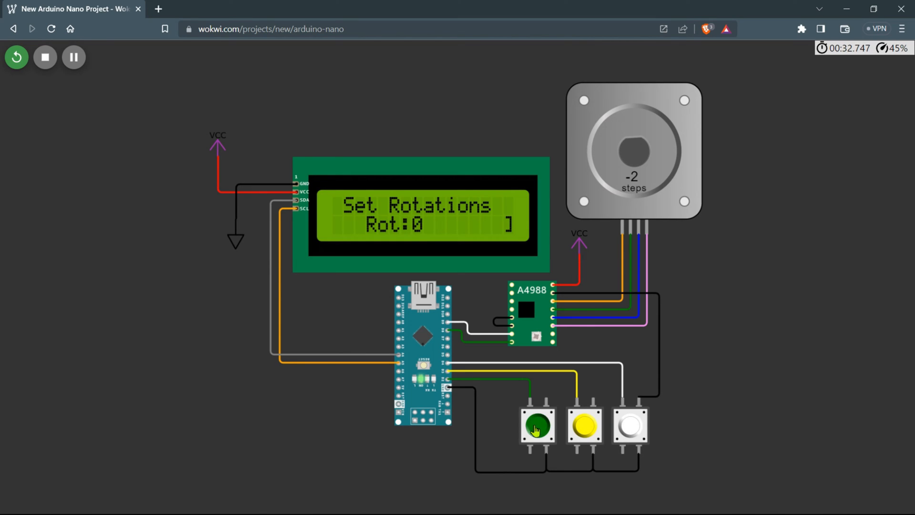
left_click(538, 430)
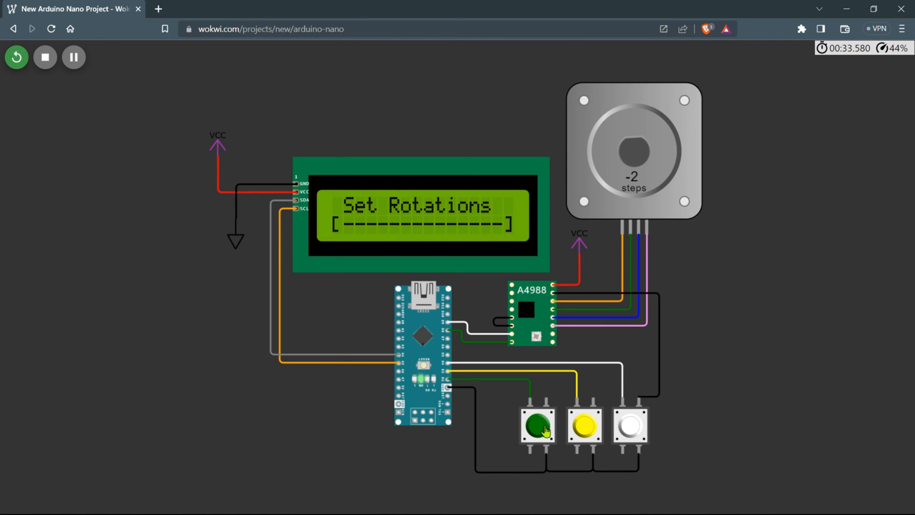
left_click(586, 434)
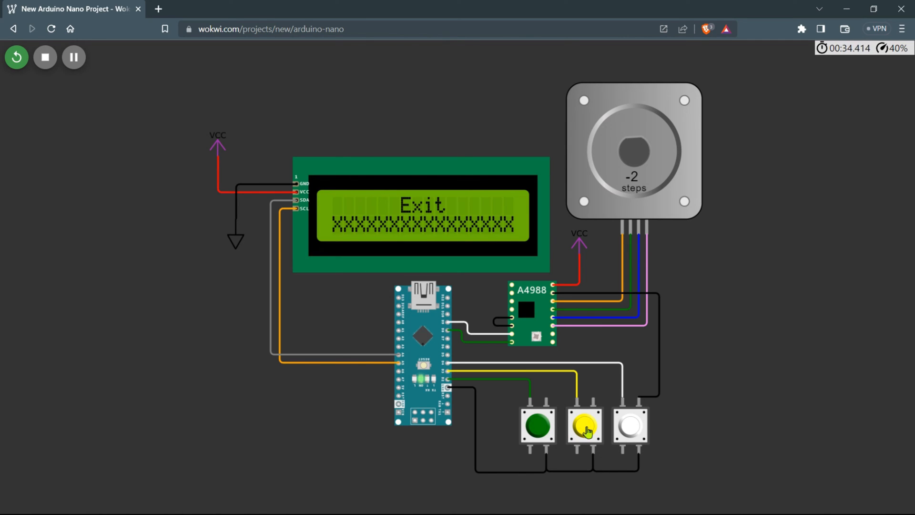
mouse_move(543, 434)
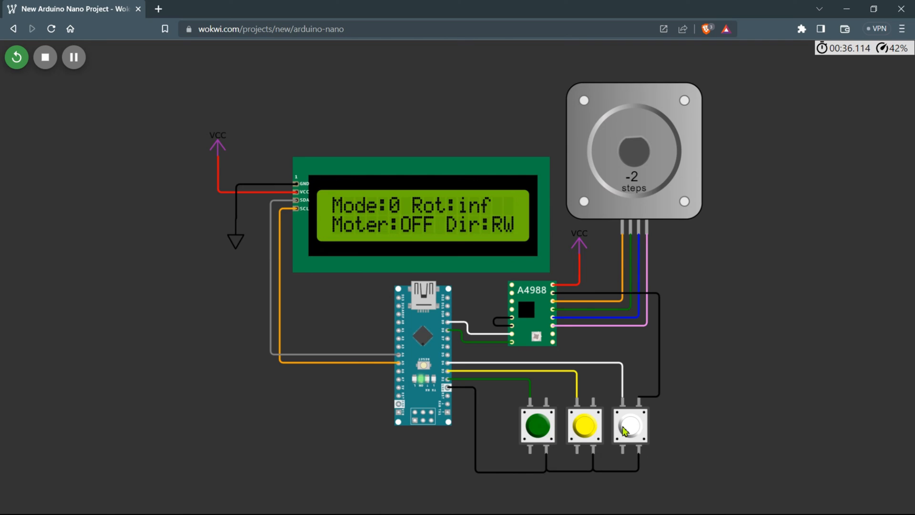
Step: Start the stepper in mode 0, toggle direction forward/reverse/forward, then stop it facing forward
left_click(631, 430)
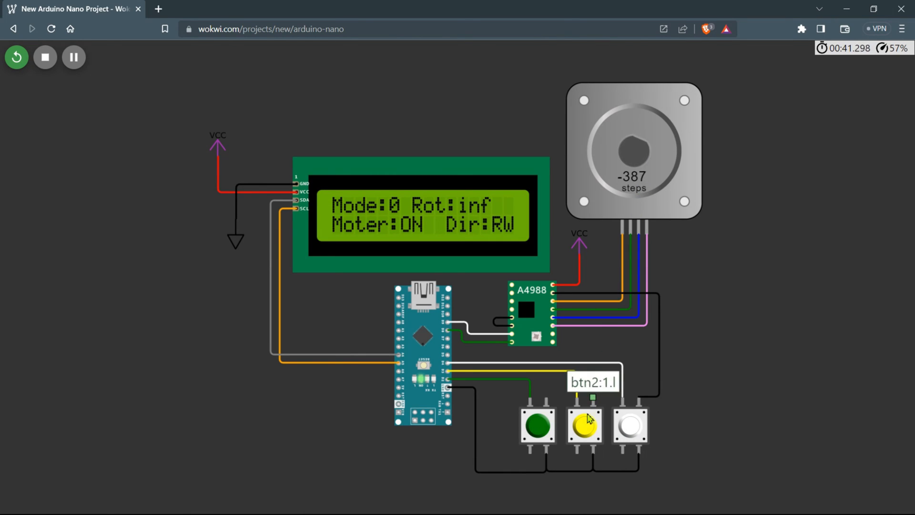
left_click(583, 436)
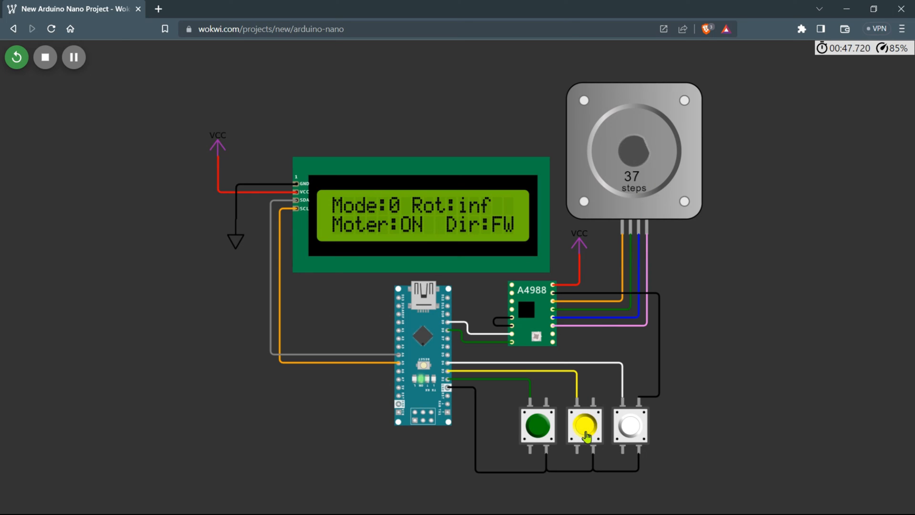
left_click(585, 432)
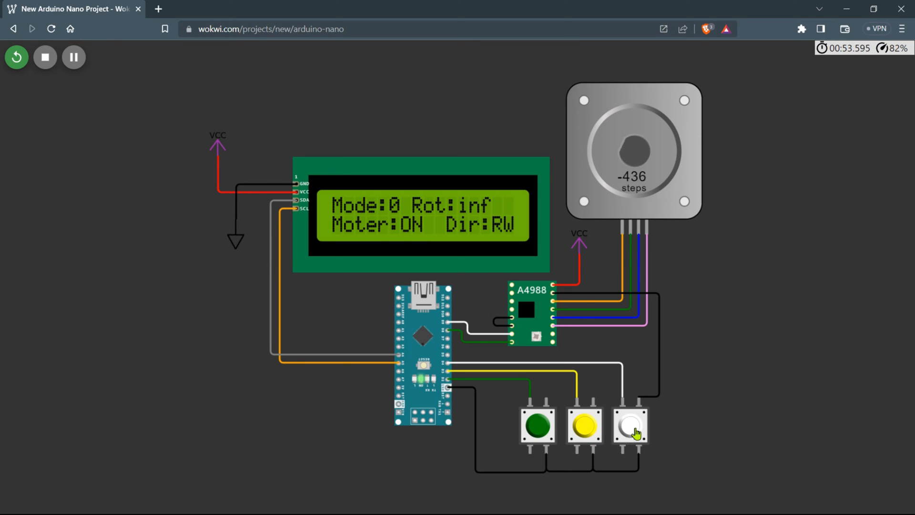
left_click(584, 433)
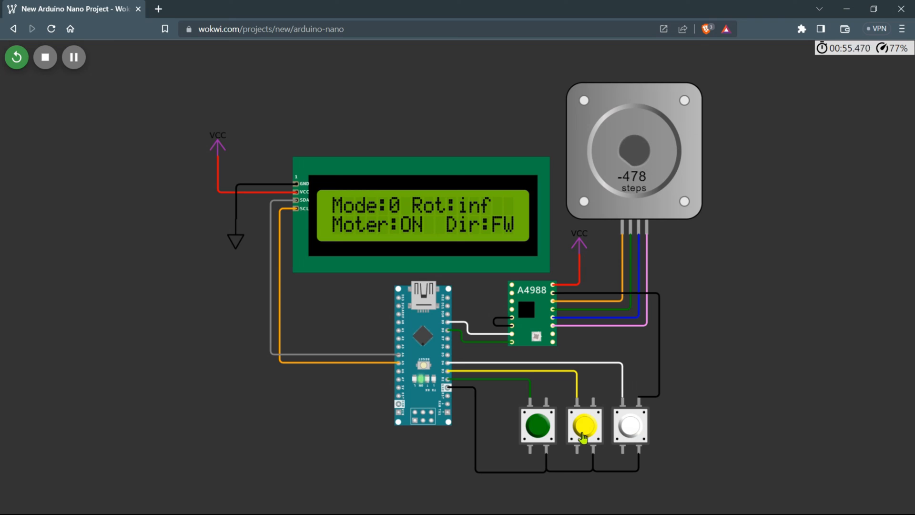
left_click(629, 433)
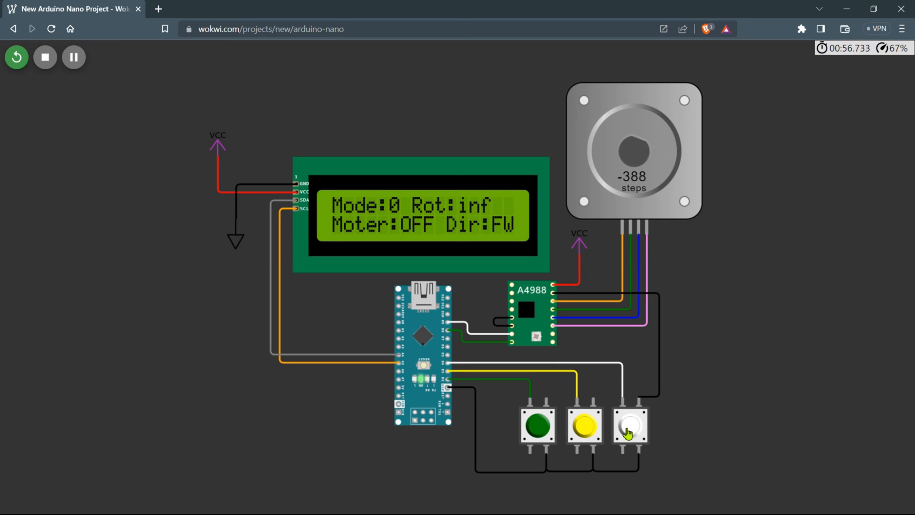
mouse_move(539, 432)
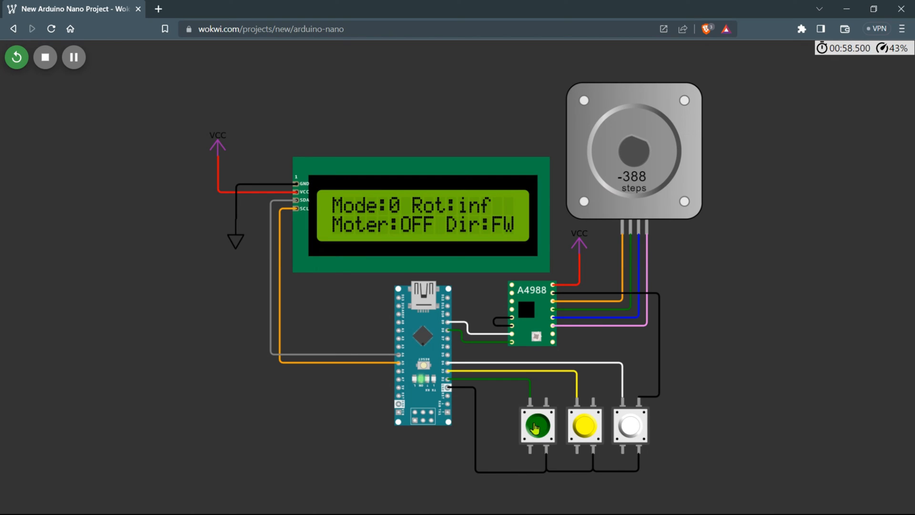
Step: Enter Set Mode, choose Mode 1 and move to the rotations setting
left_click(537, 430)
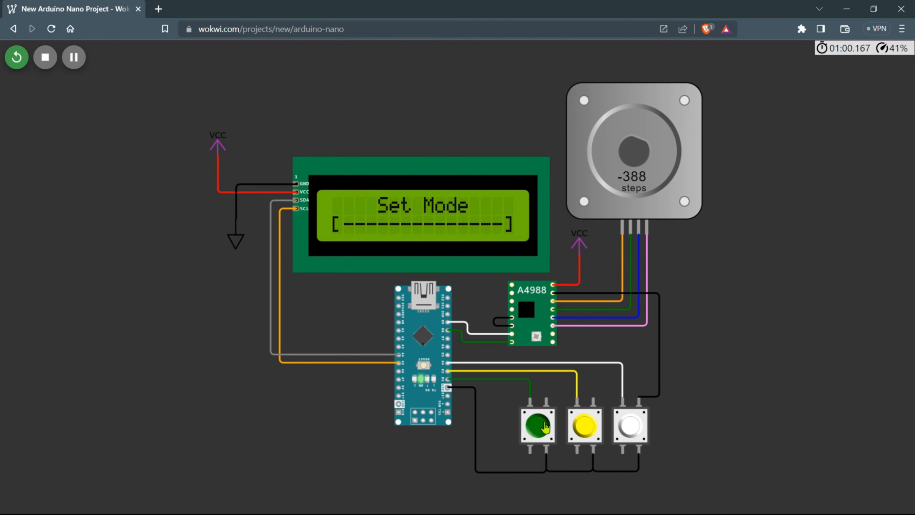
left_click(541, 429)
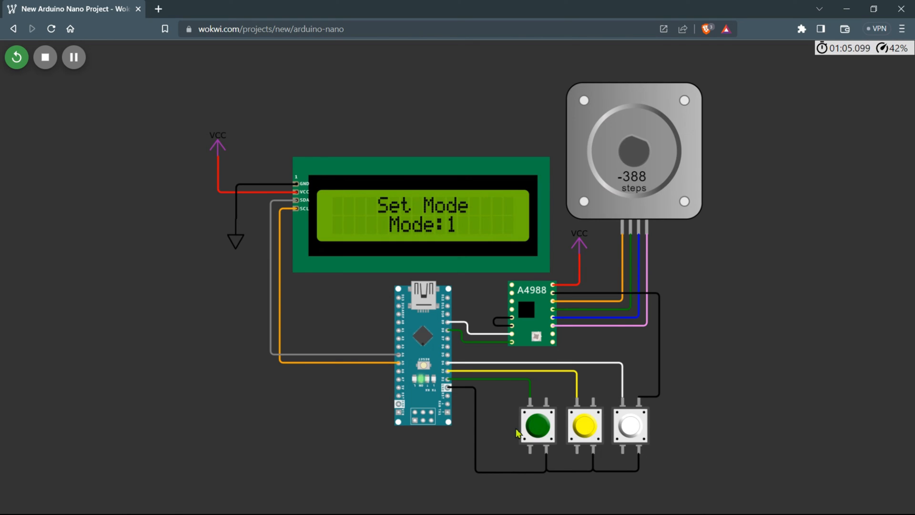
left_click(584, 435)
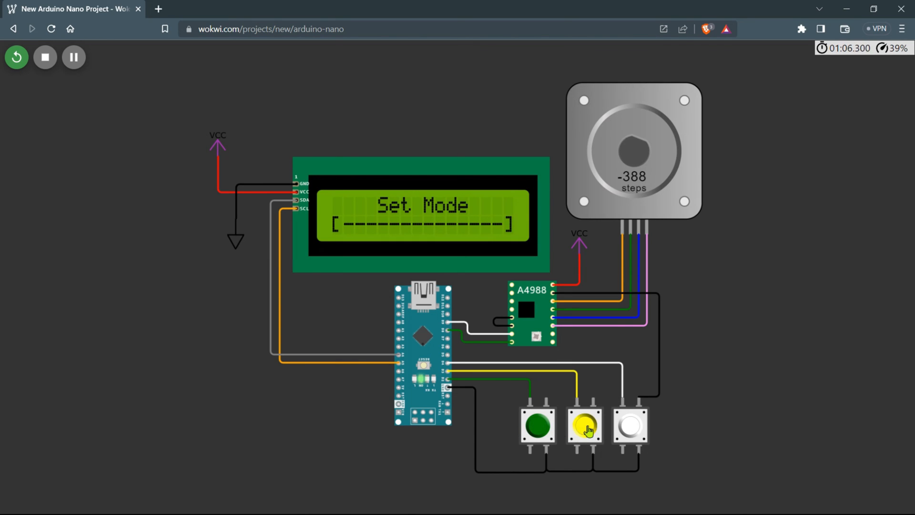
left_click(585, 431)
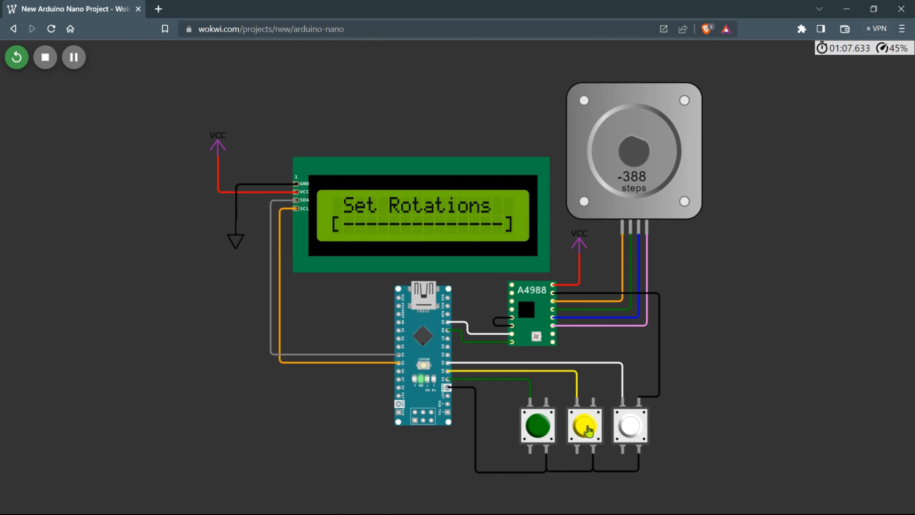
Step: Raise Rot to 2, confirm, and return to the status screen showing Mode:1, Rot:2
left_click(584, 432)
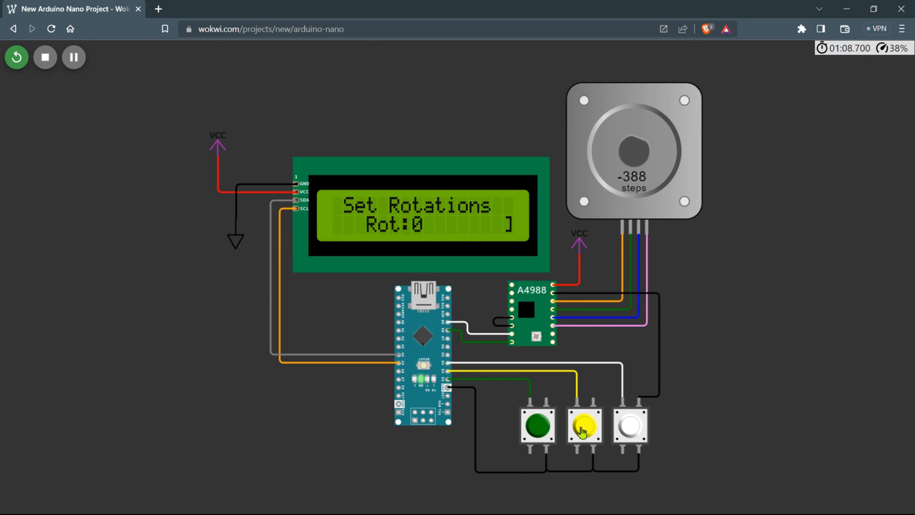
left_click(583, 432)
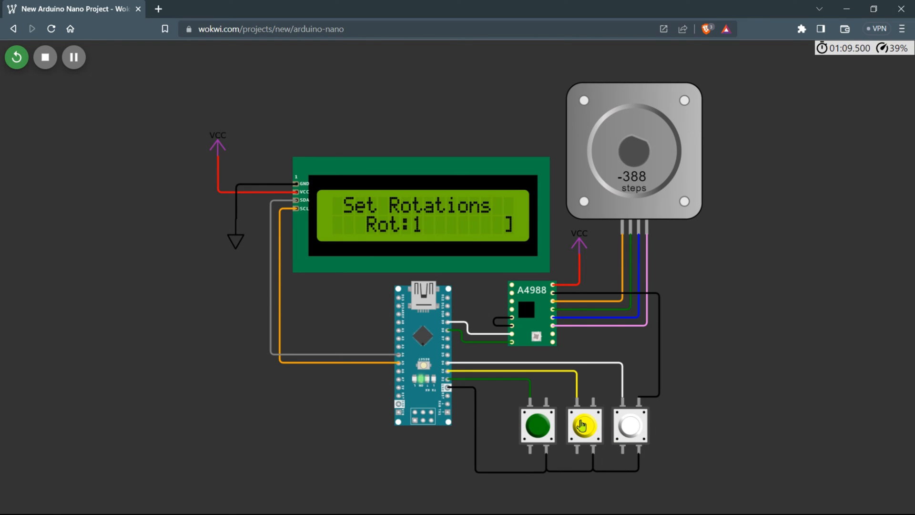
left_click(538, 430)
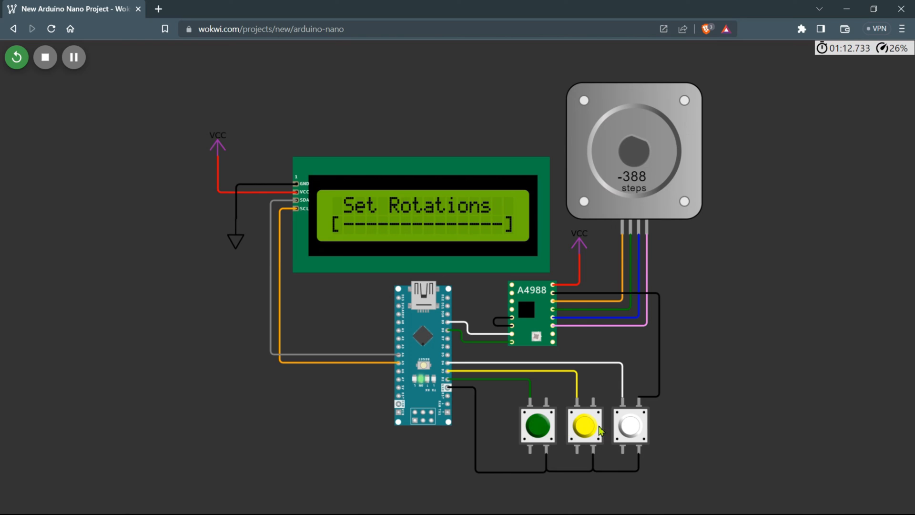
left_click(586, 431)
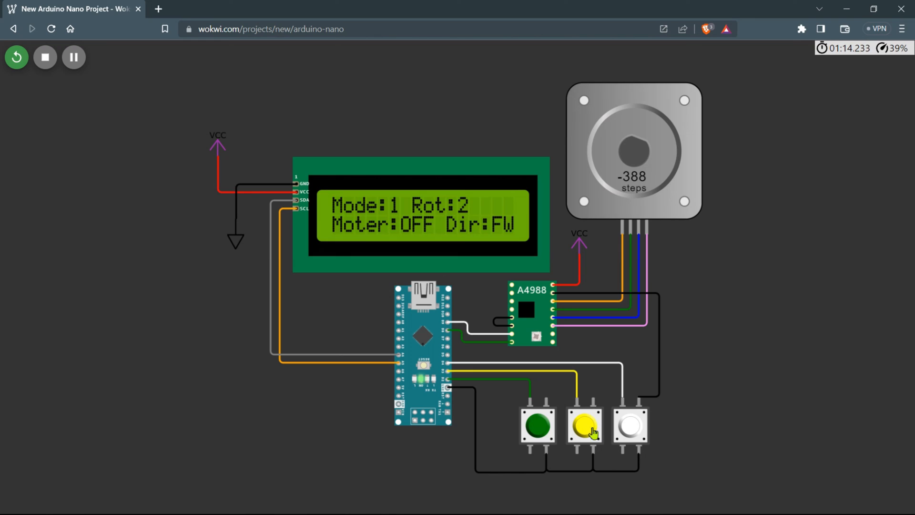
Step: Run the two rotations in mode 1, toggle direction three times, then run the motor in reverse
left_click(630, 432)
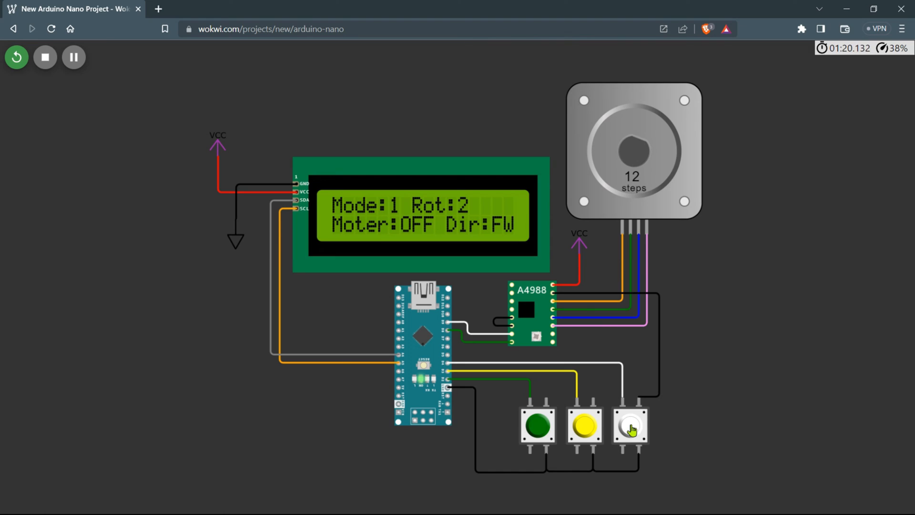
left_click(584, 433)
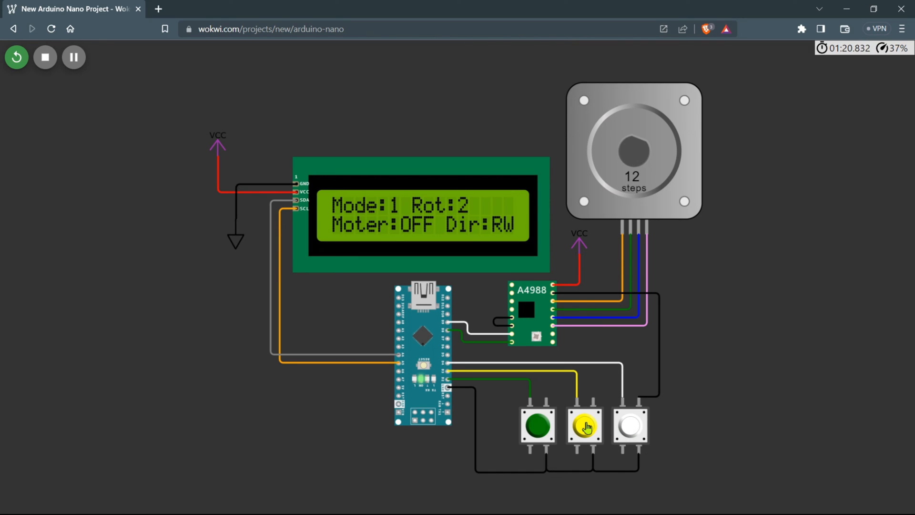
left_click(583, 430)
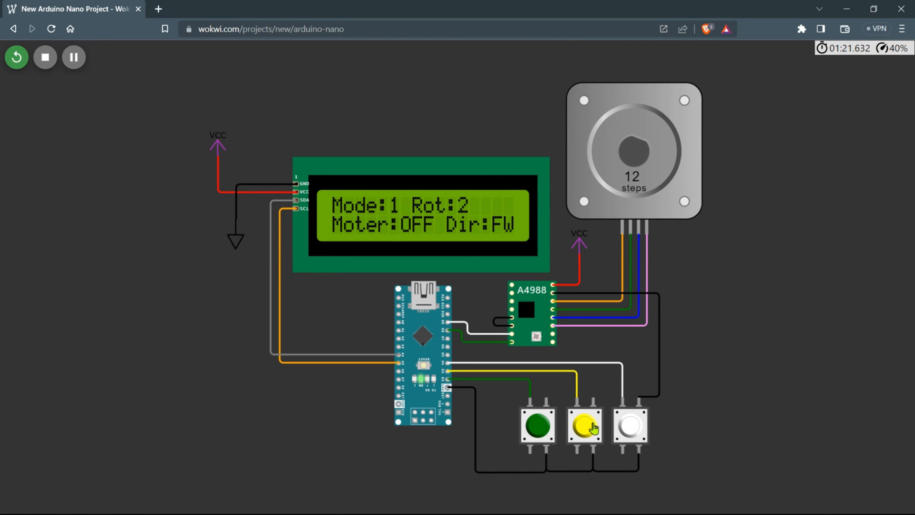
left_click(629, 435)
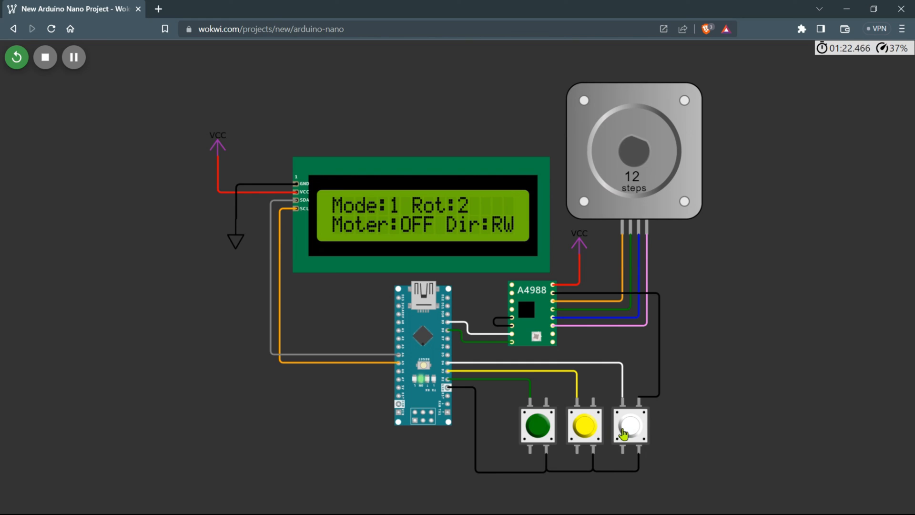
left_click(632, 431)
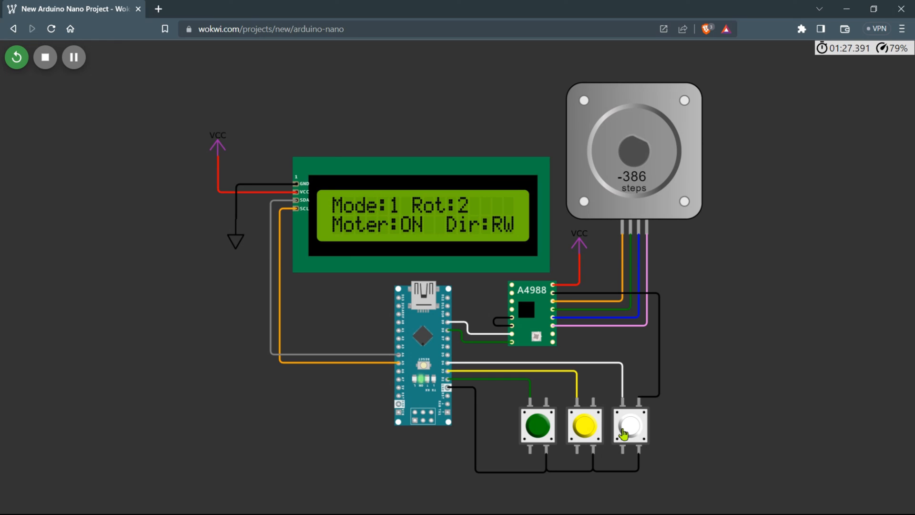
left_click(538, 433)
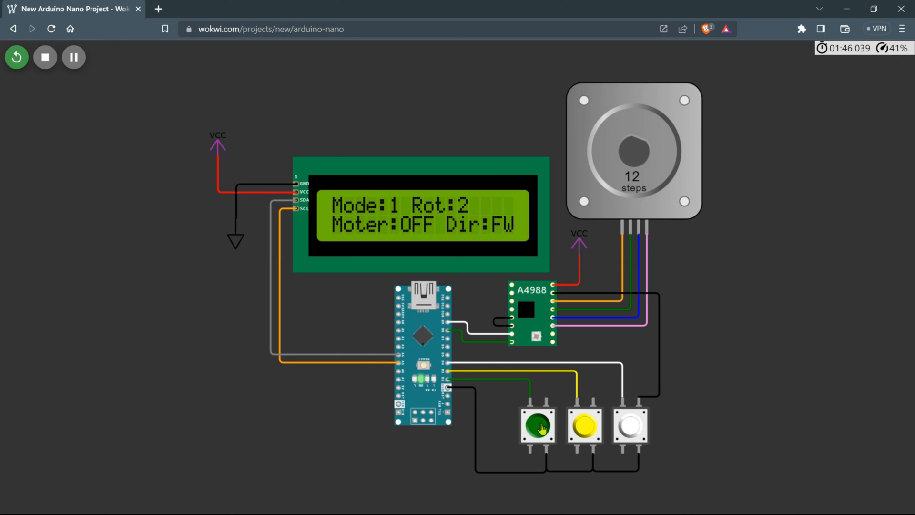
Step: Change the mode to 2 and return to the status screen showing Mode:2, Rot:2
left_click(537, 429)
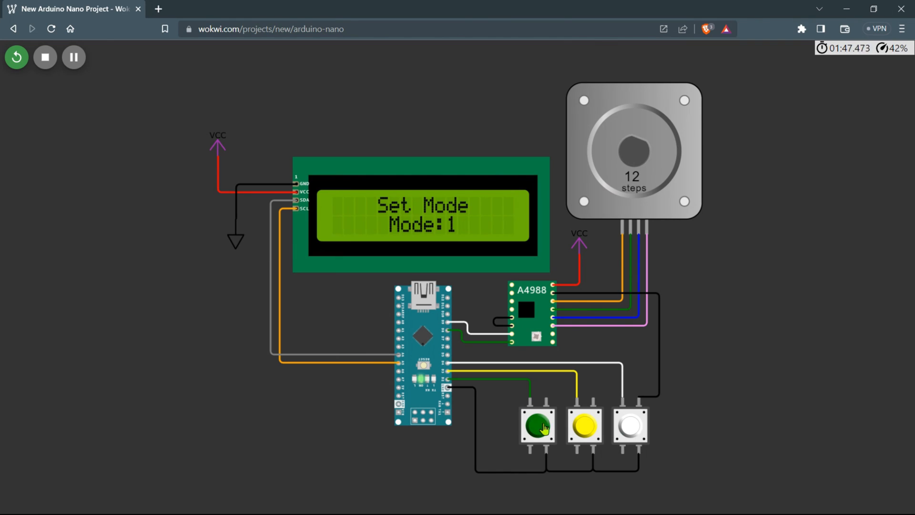
left_click(540, 431)
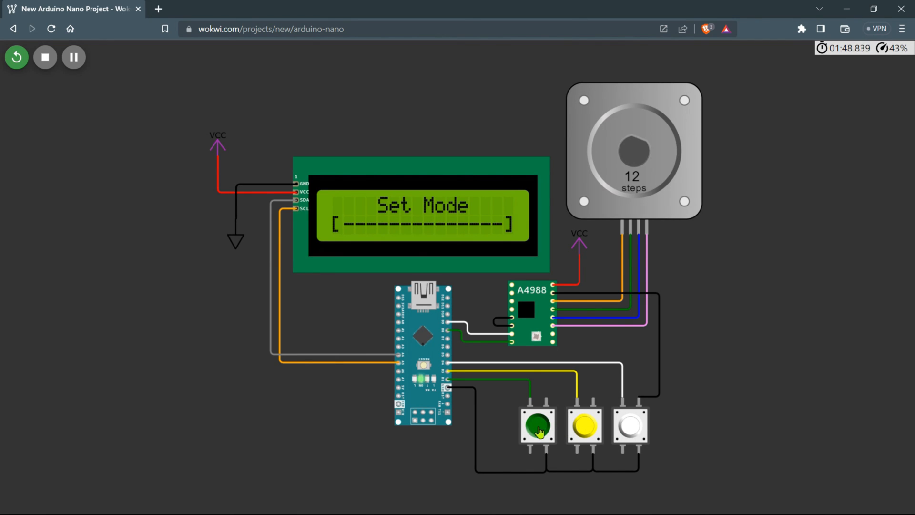
mouse_move(604, 423)
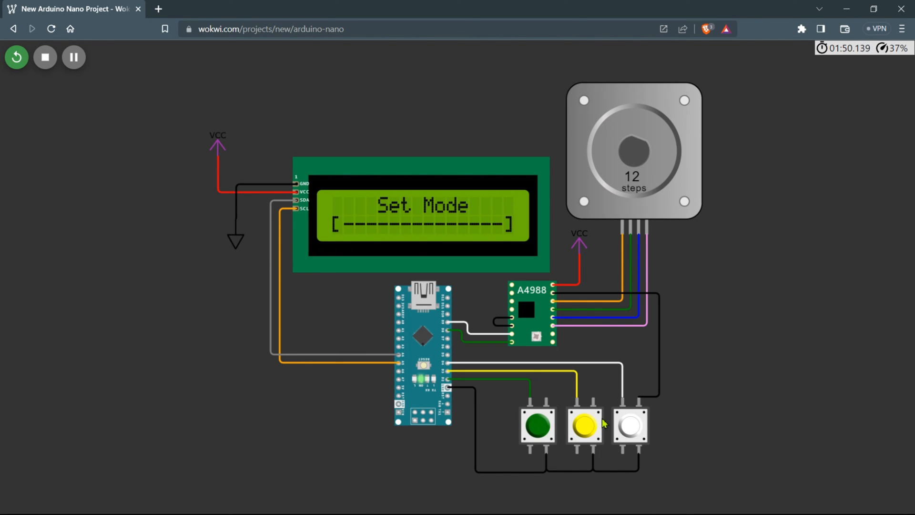
left_click(584, 433)
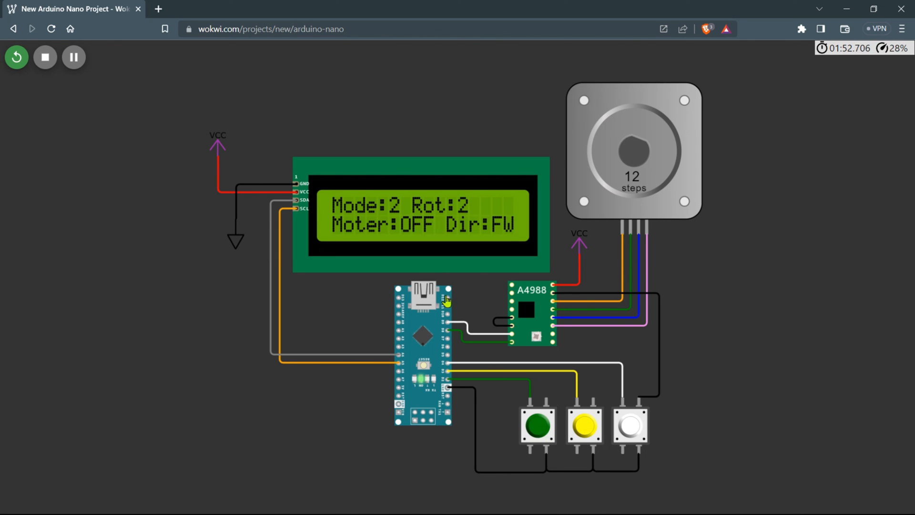
mouse_move(559, 441)
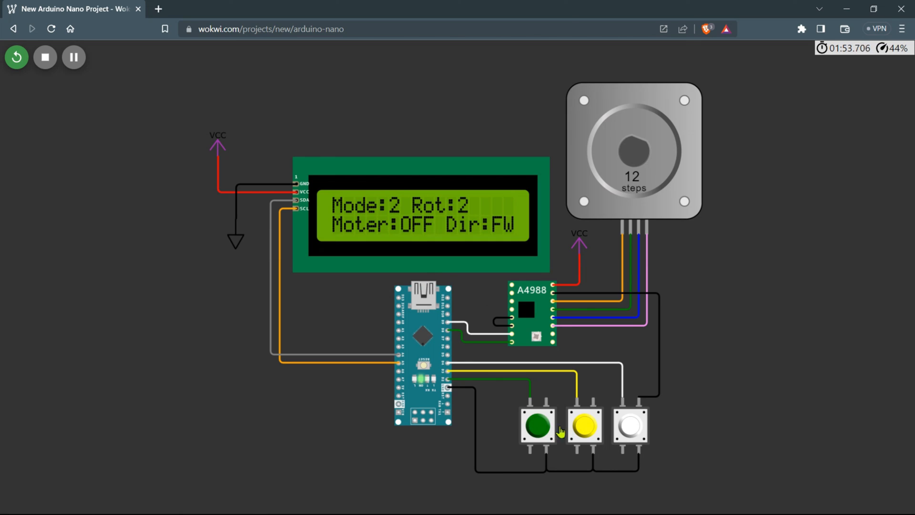
Step: Run the stepper in mode 2, toggle direction twice, and leave it running in reverse (Moter:ON, Dir:RW)
left_click(631, 433)
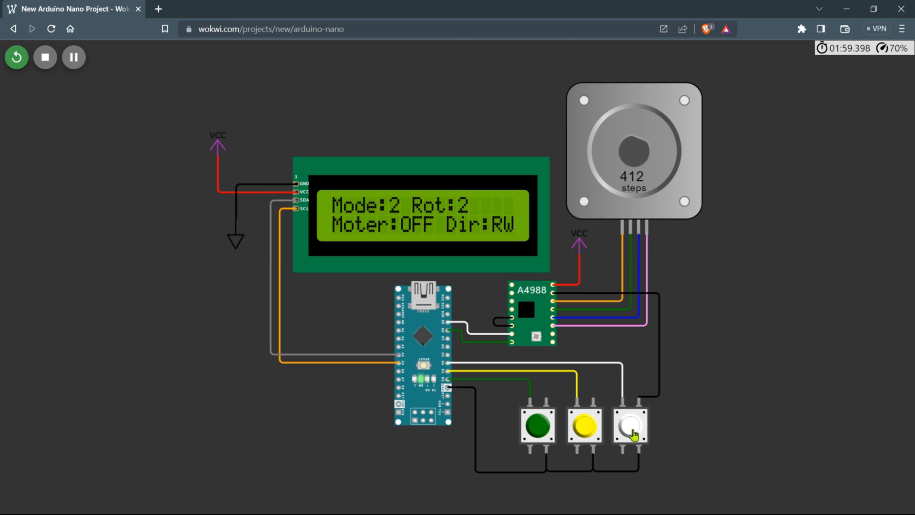
left_click(584, 435)
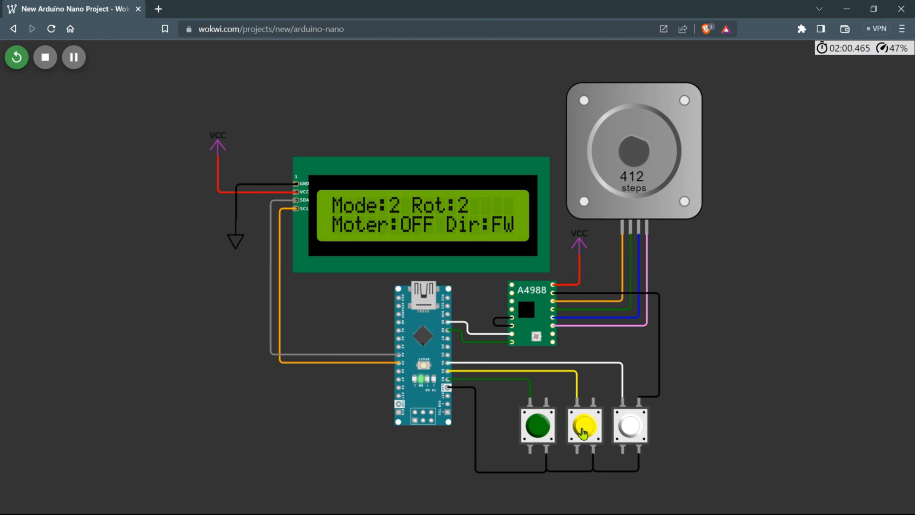
left_click(630, 434)
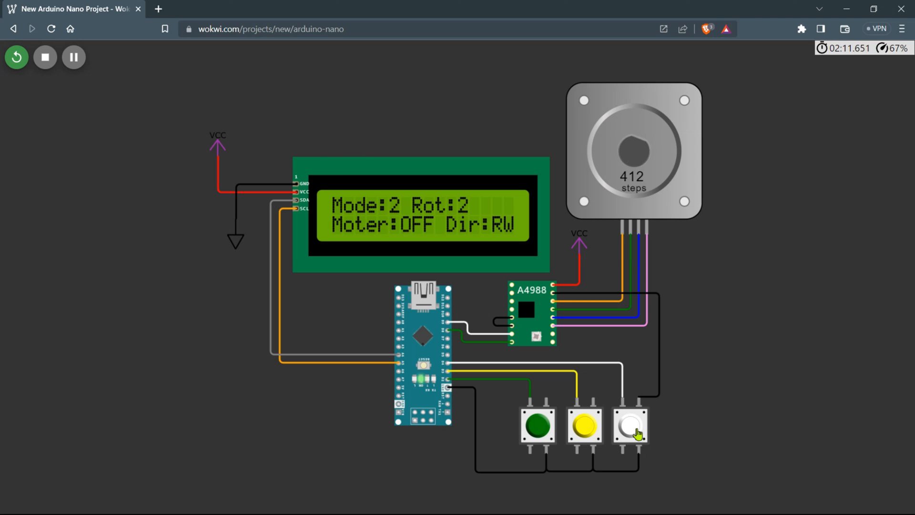
left_click(631, 432)
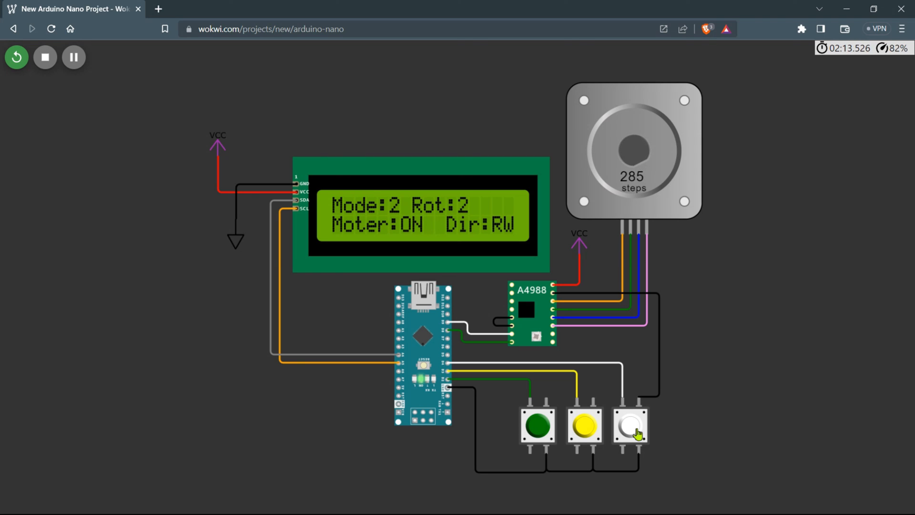